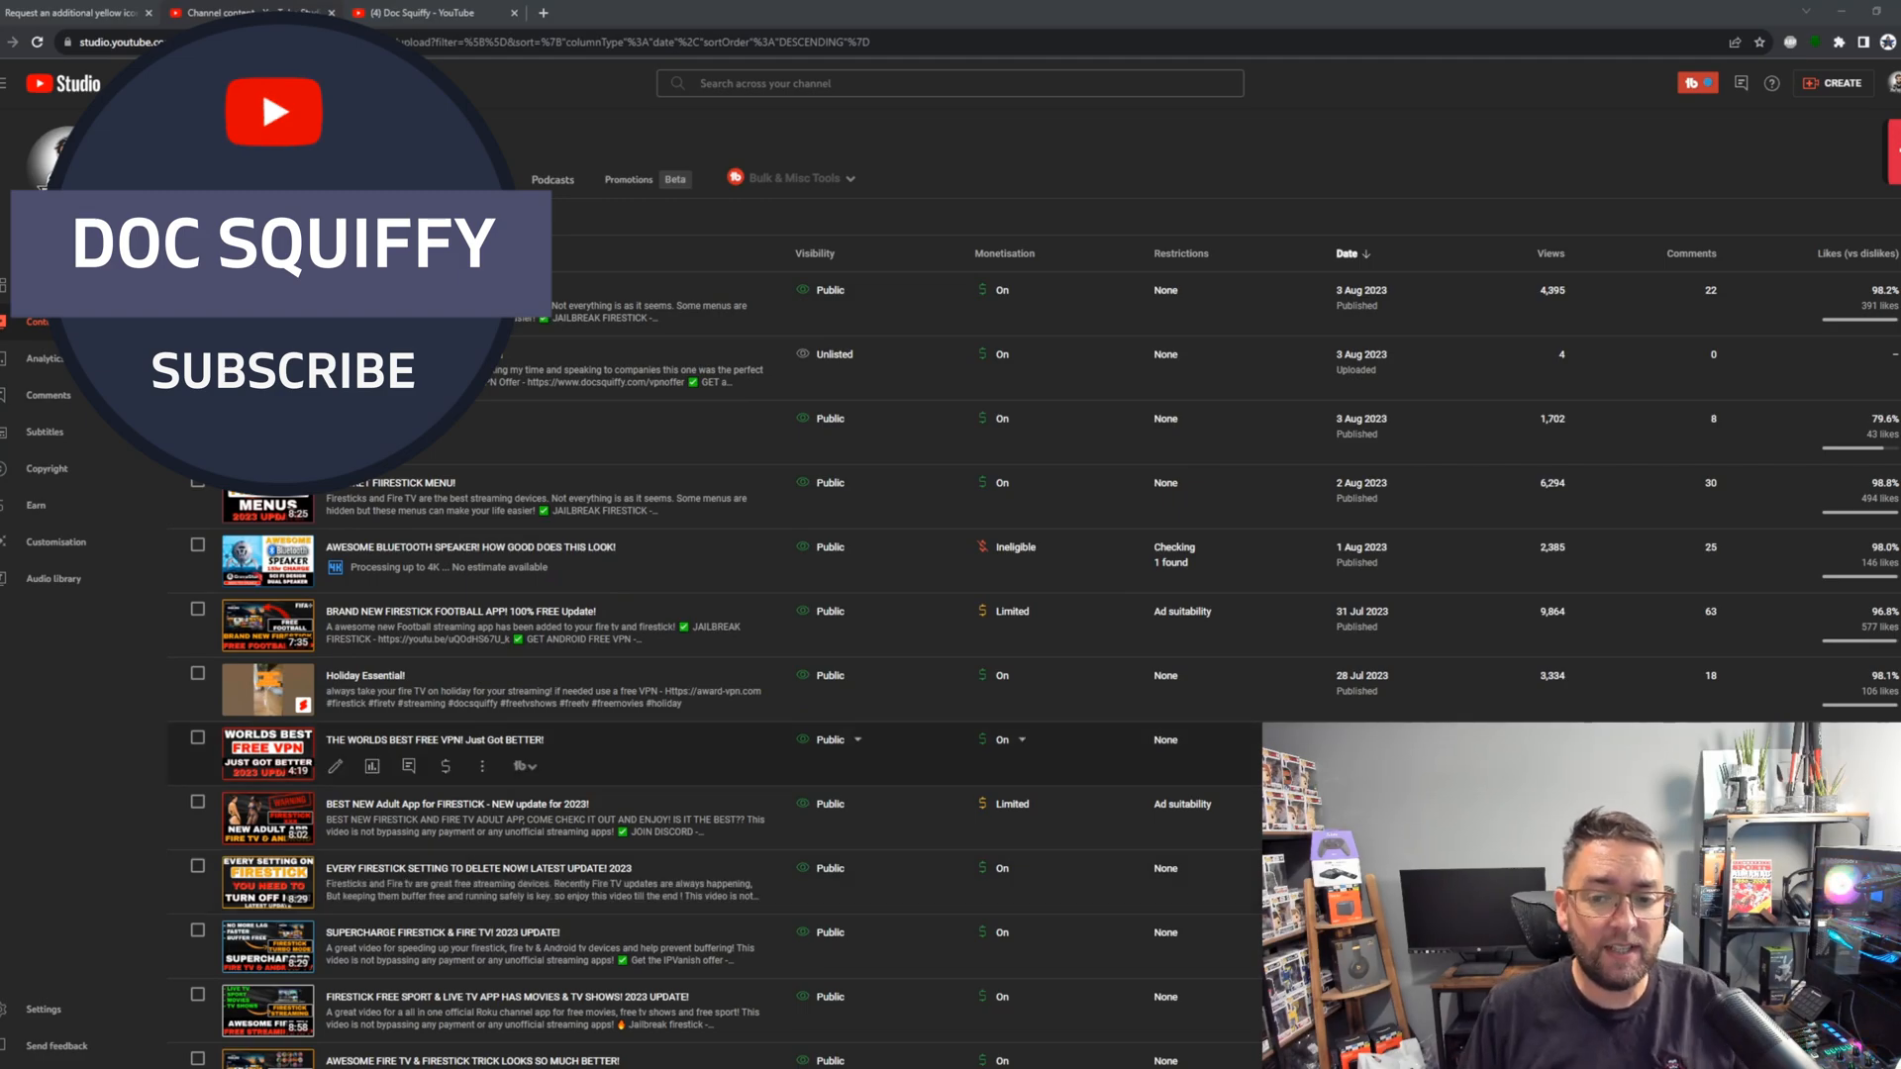
pyautogui.moveTo(1012, 612)
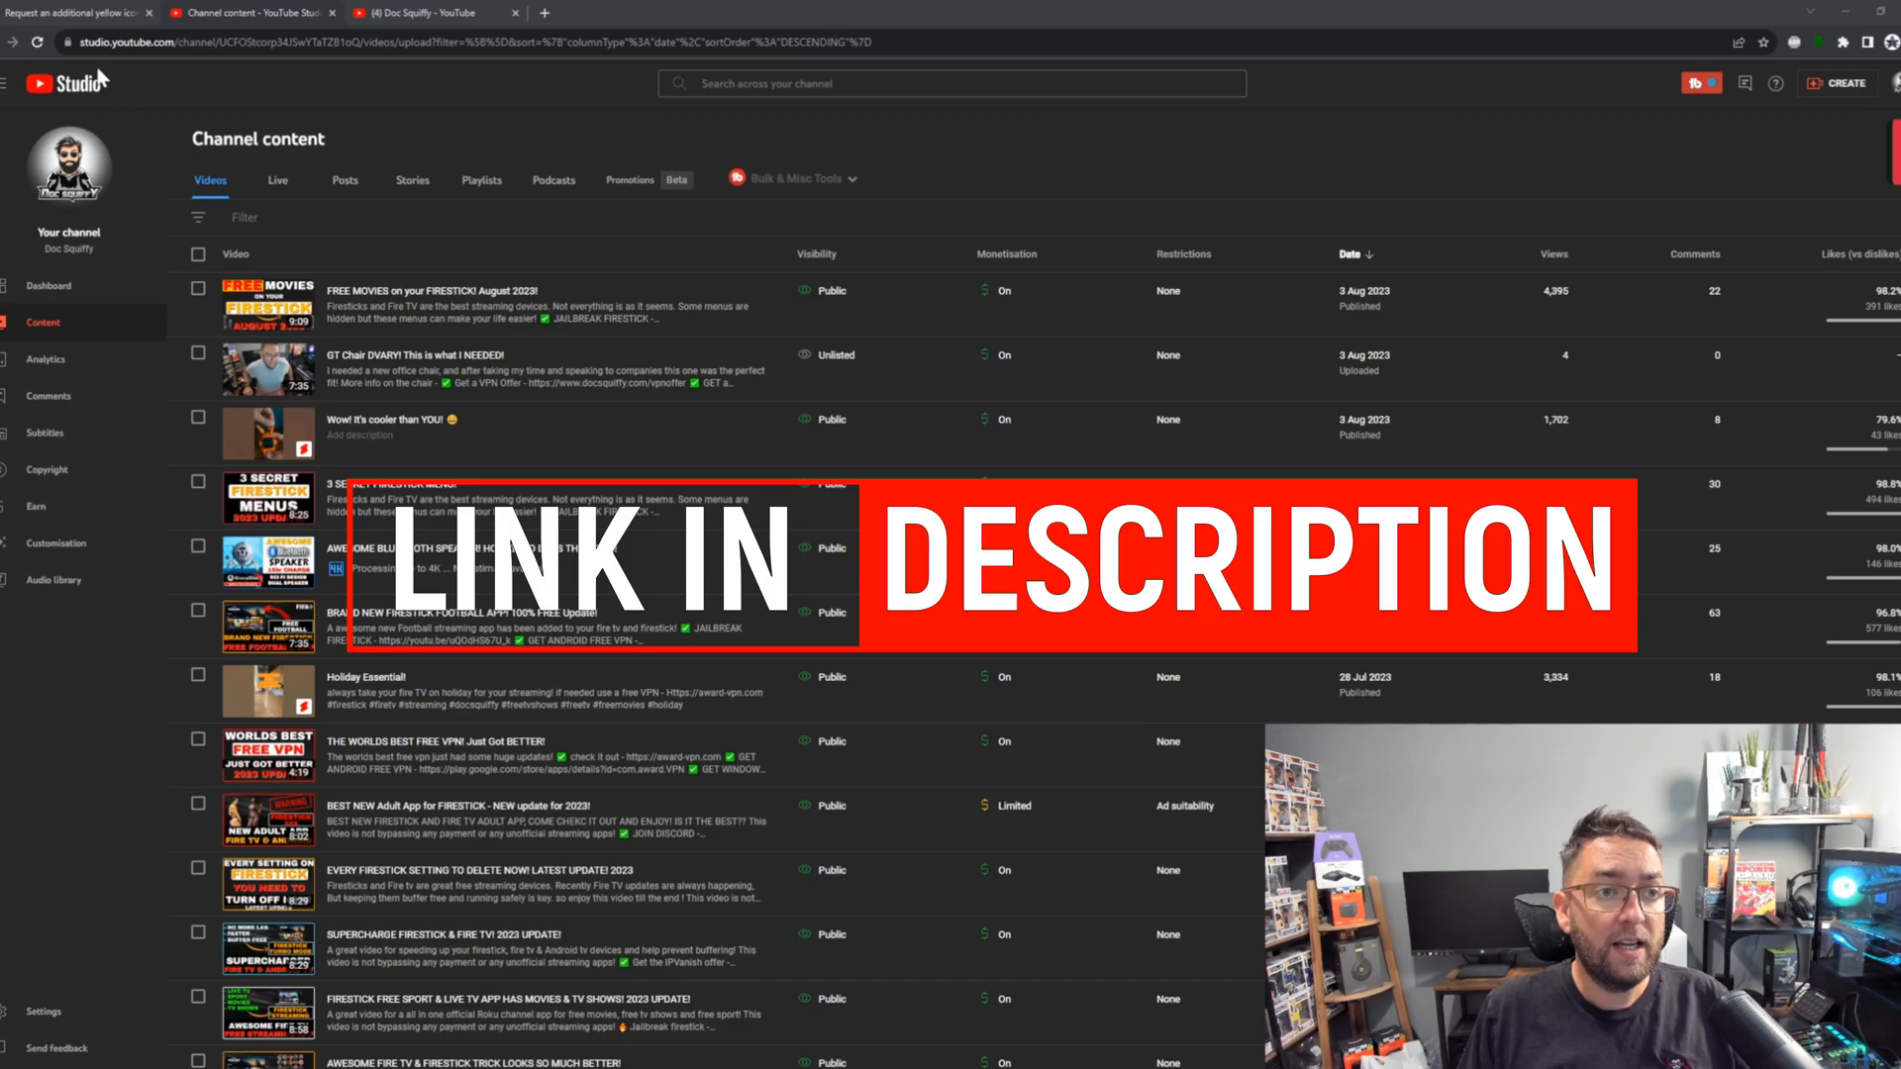
# Switch from YouTube Studio to the 'Request an additional yellow icon review' form.
pyautogui.click(78, 14)
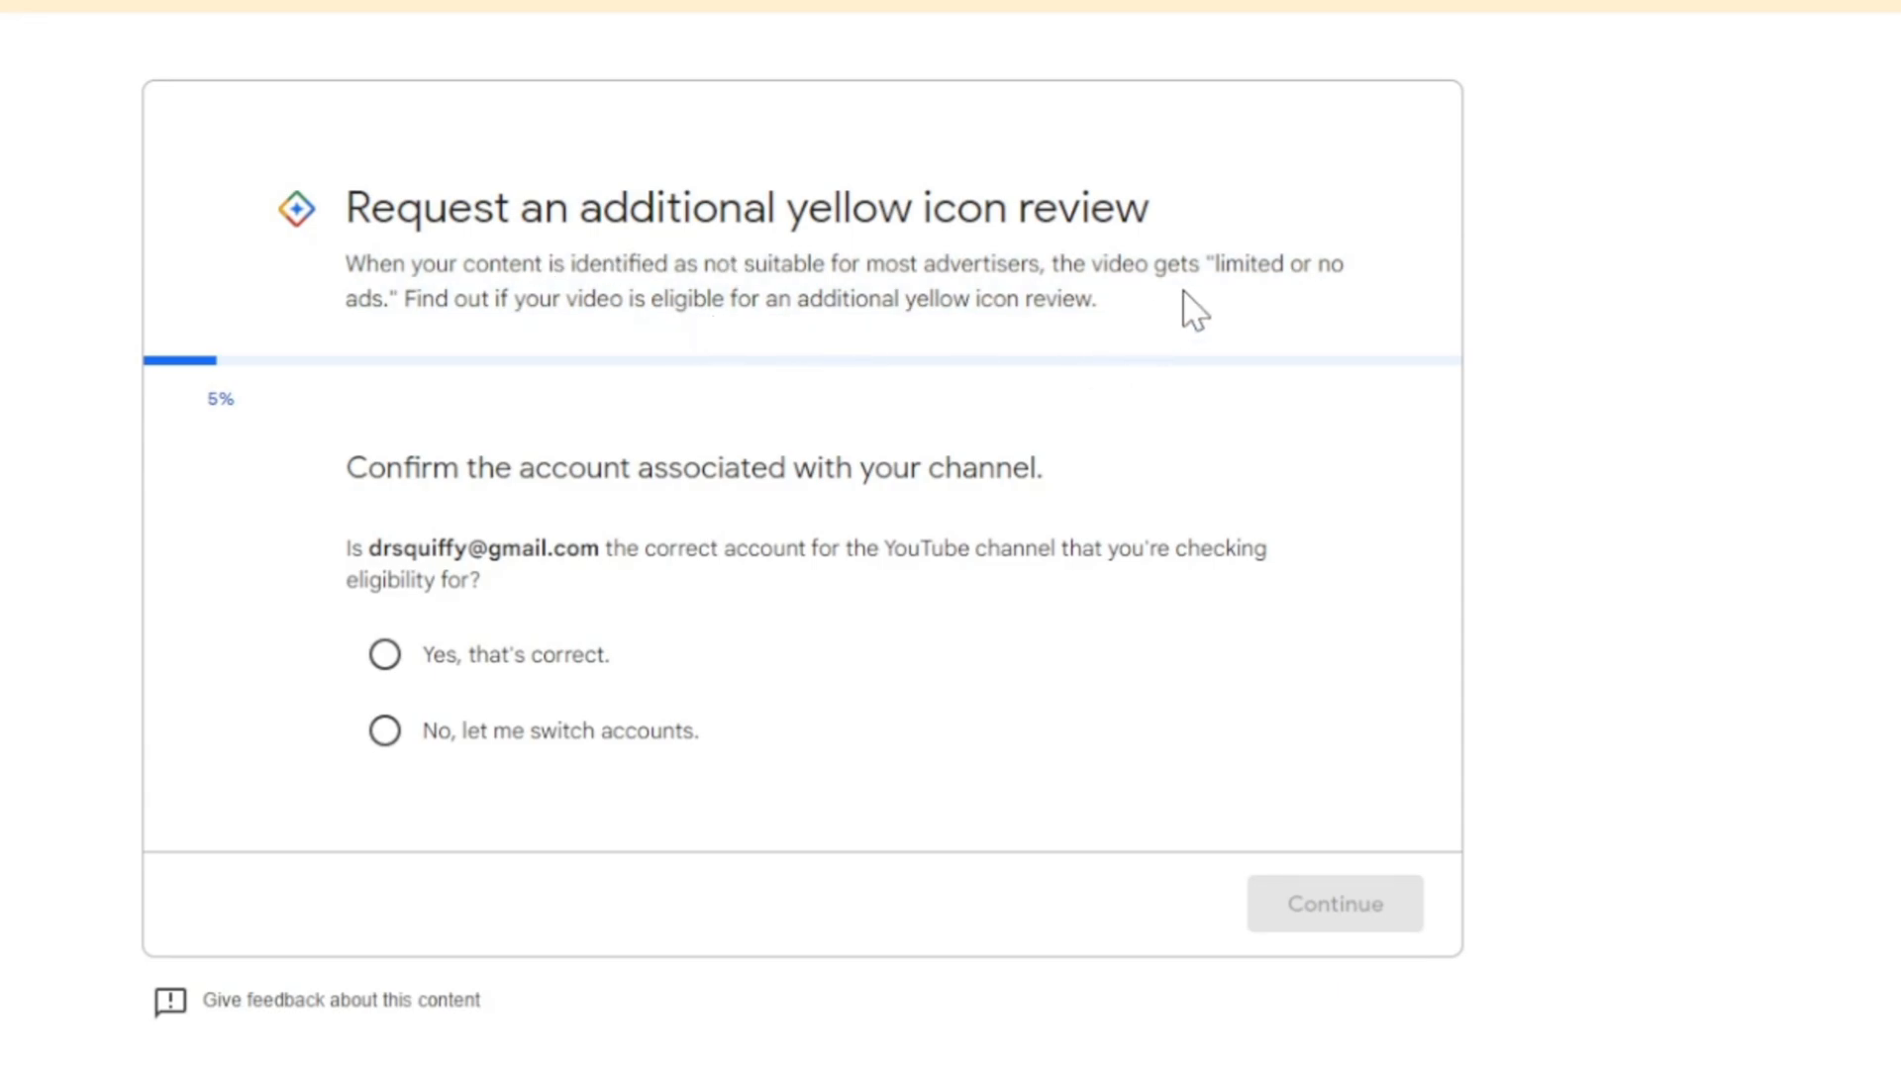
pyautogui.moveTo(1735, 796)
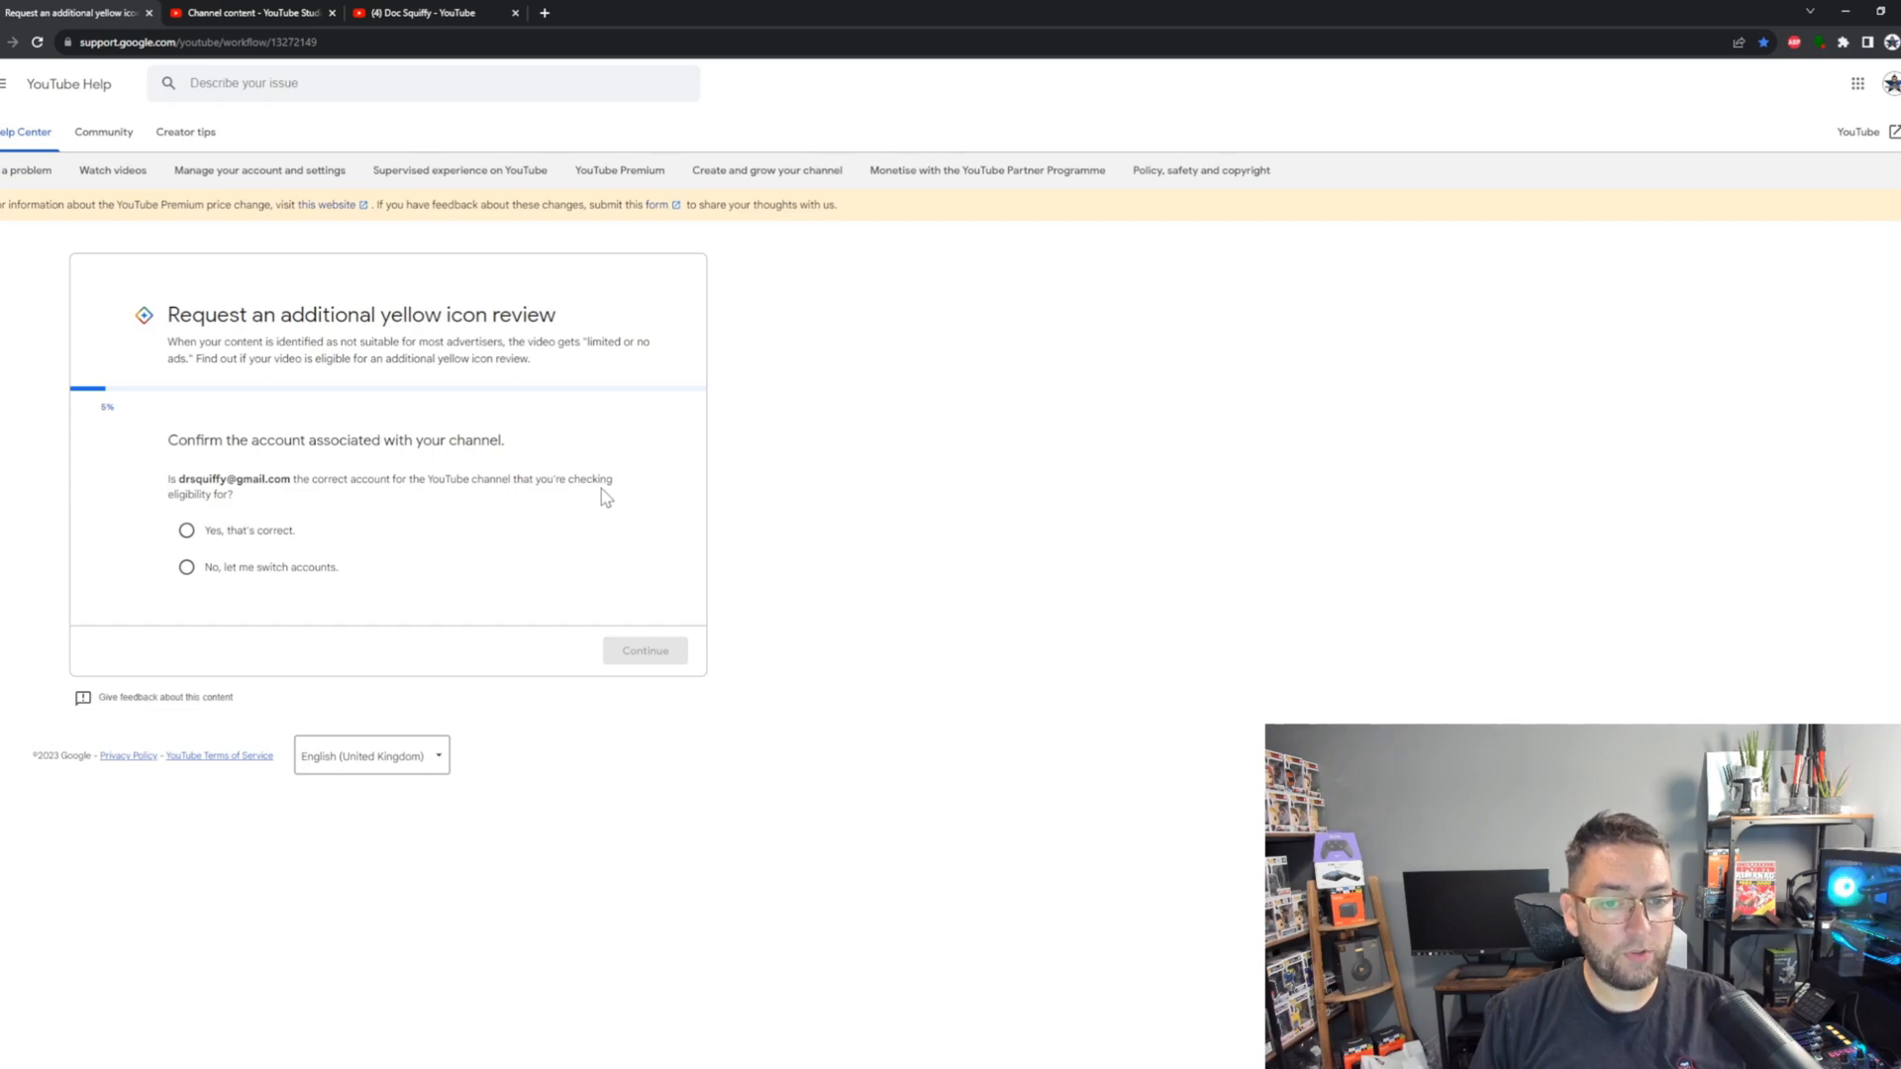
# Answer 'Yes, that's correct.' for the signed-in account and continue to the channel ID step.
pyautogui.click(186, 530)
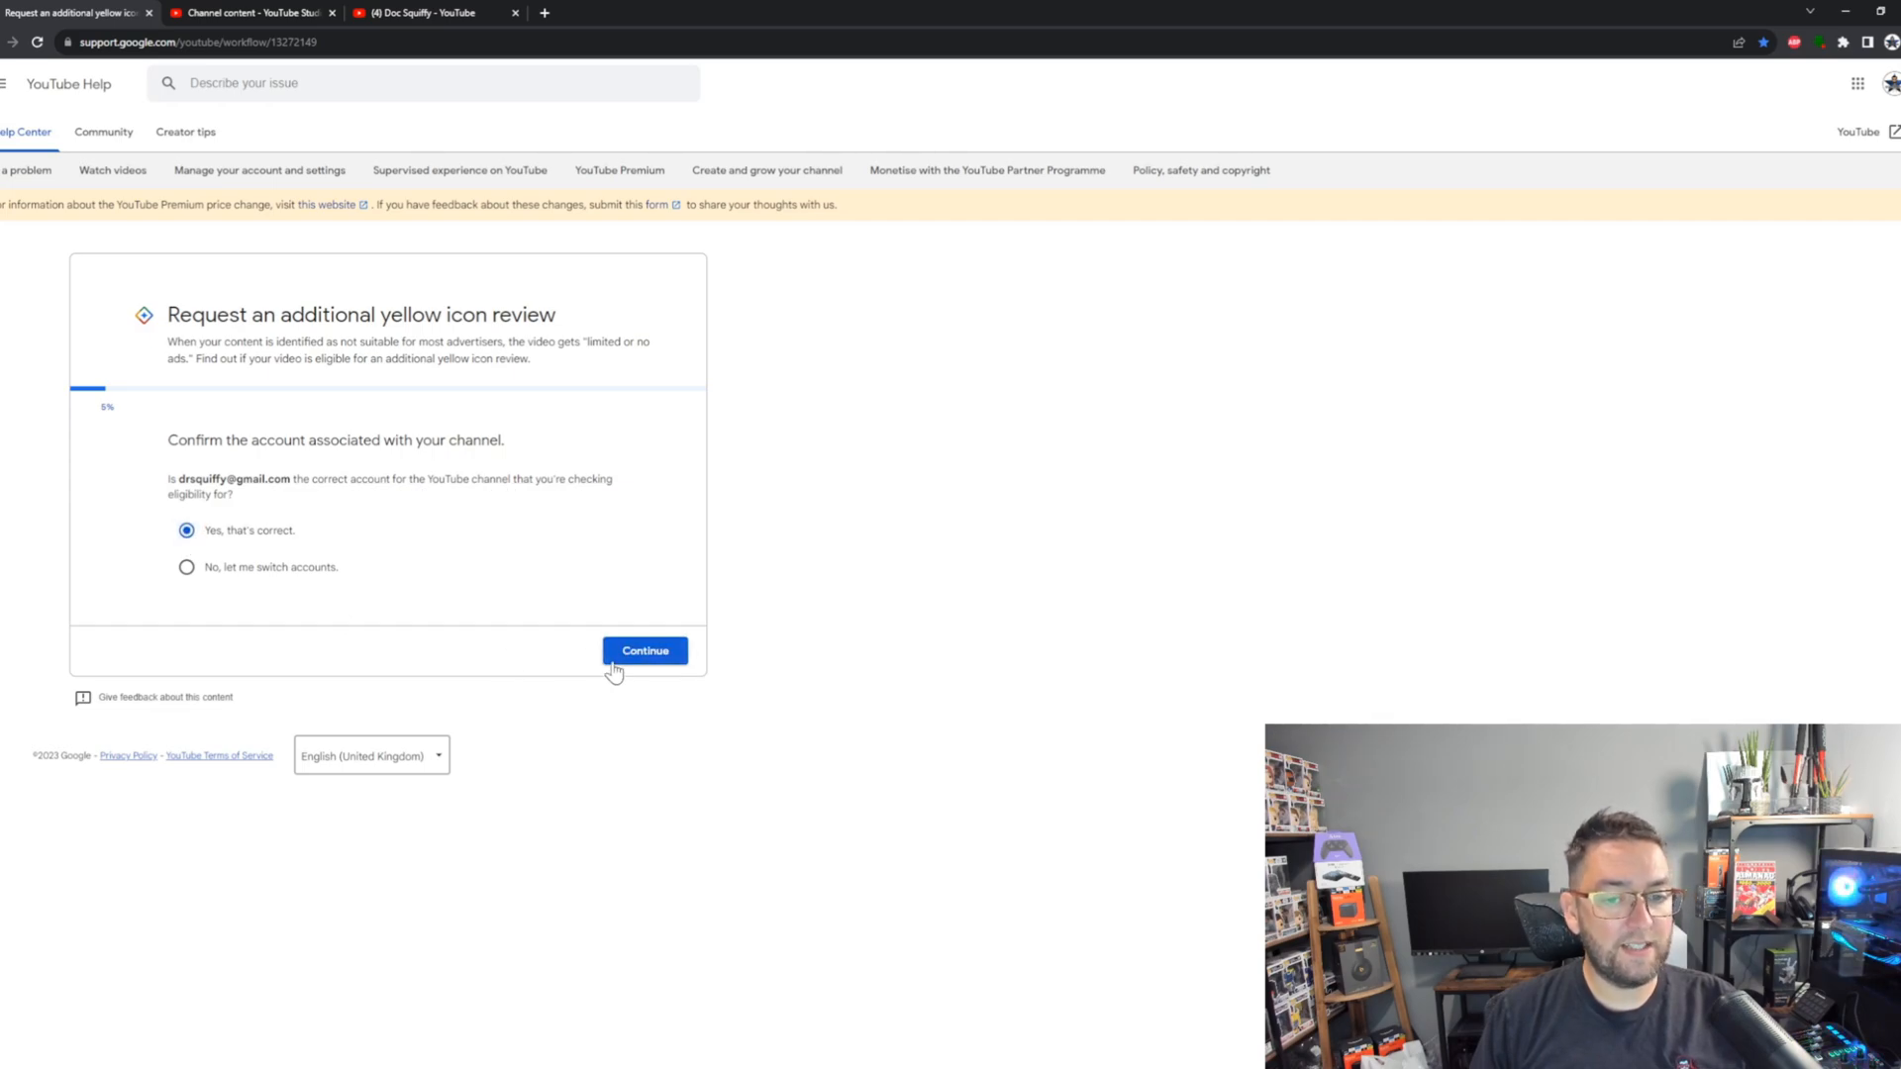
pyautogui.click(645, 651)
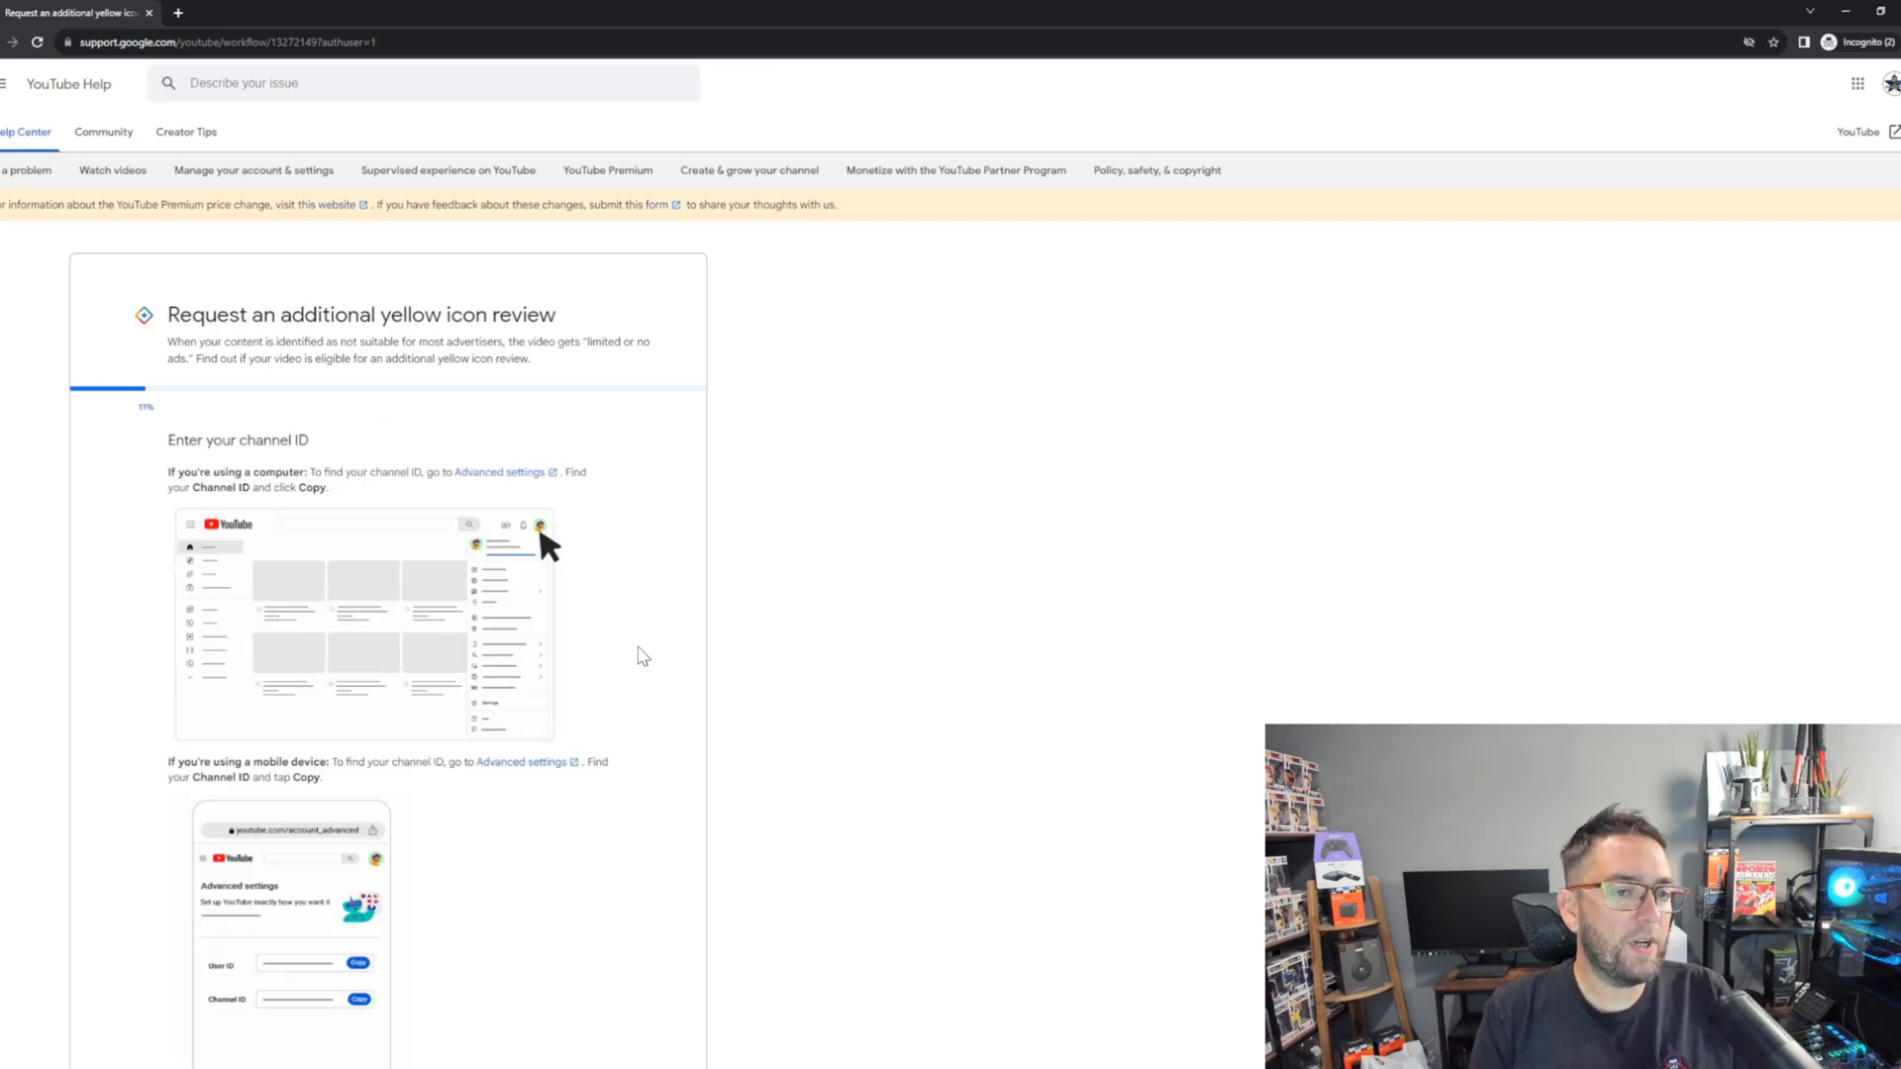
pyautogui.moveTo(532, 691)
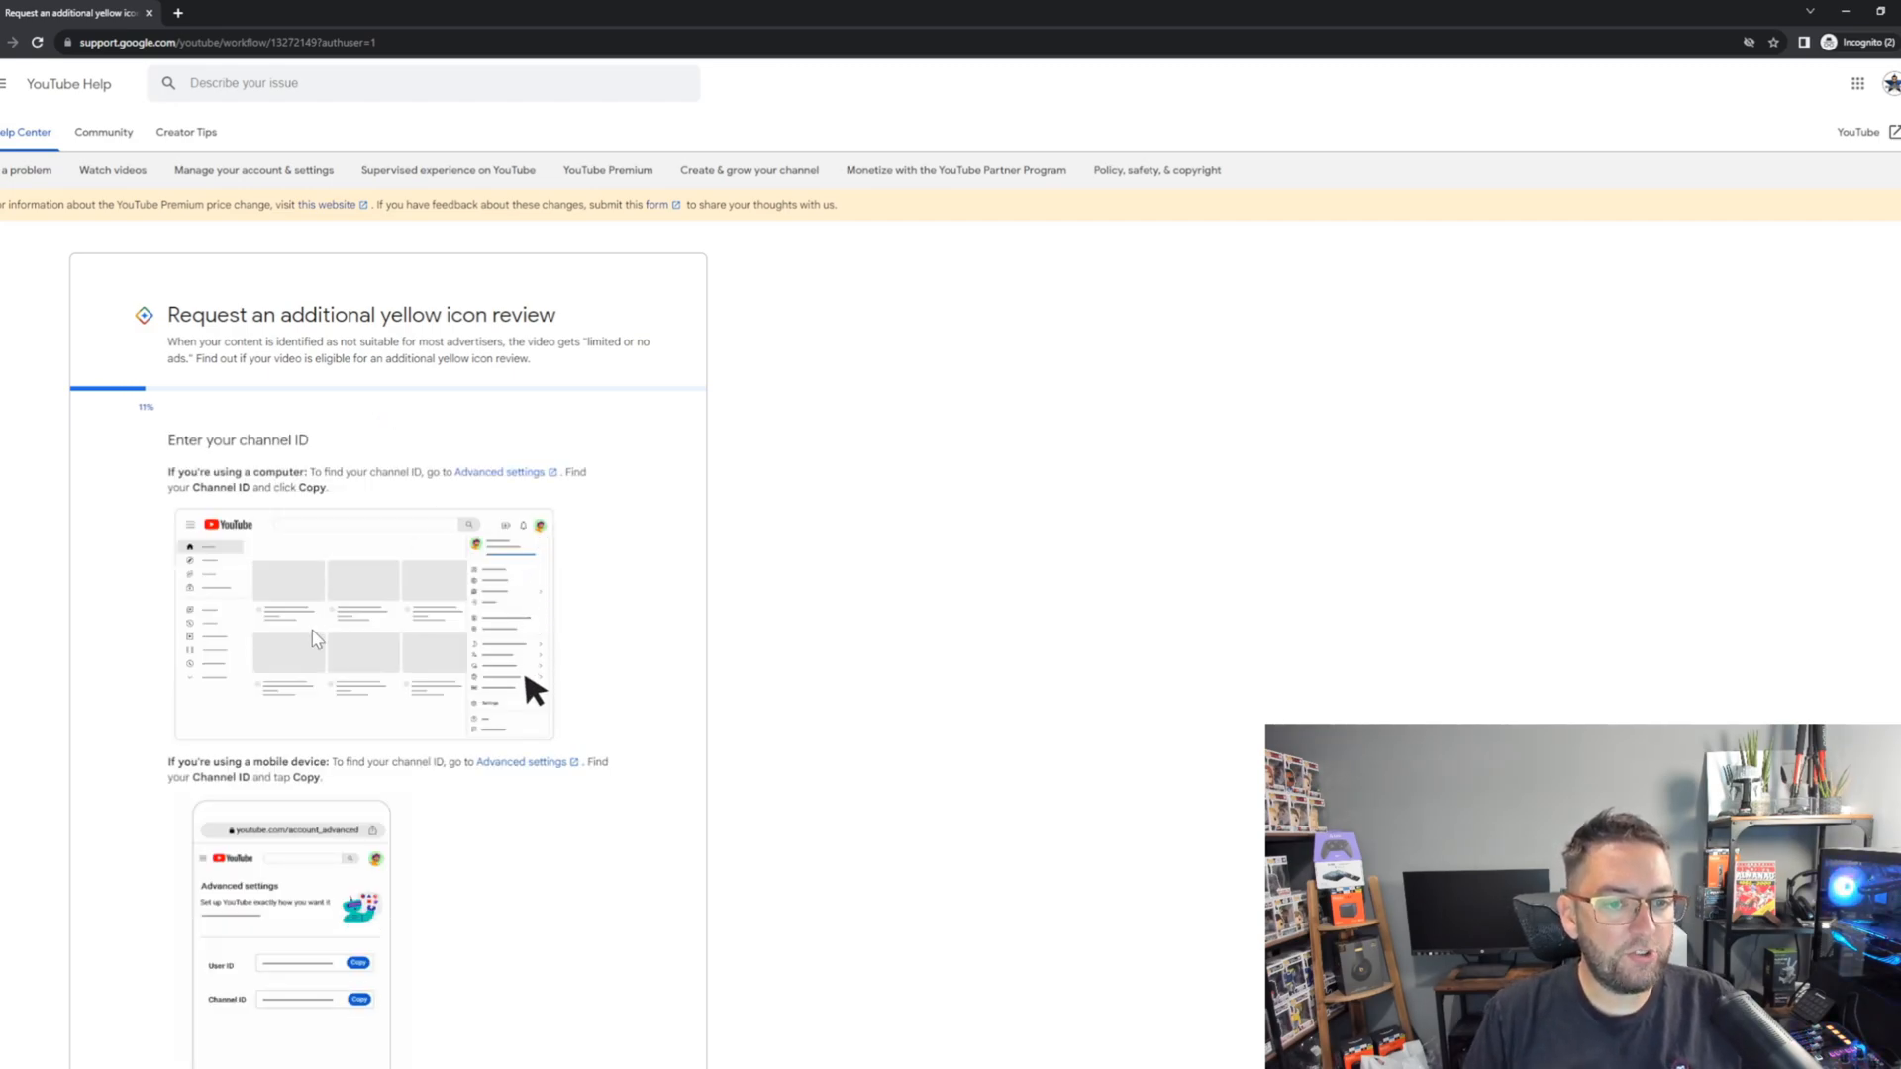
# Read through the channel ID instructions down to the empty channel ID field.
pyautogui.scroll(-3)
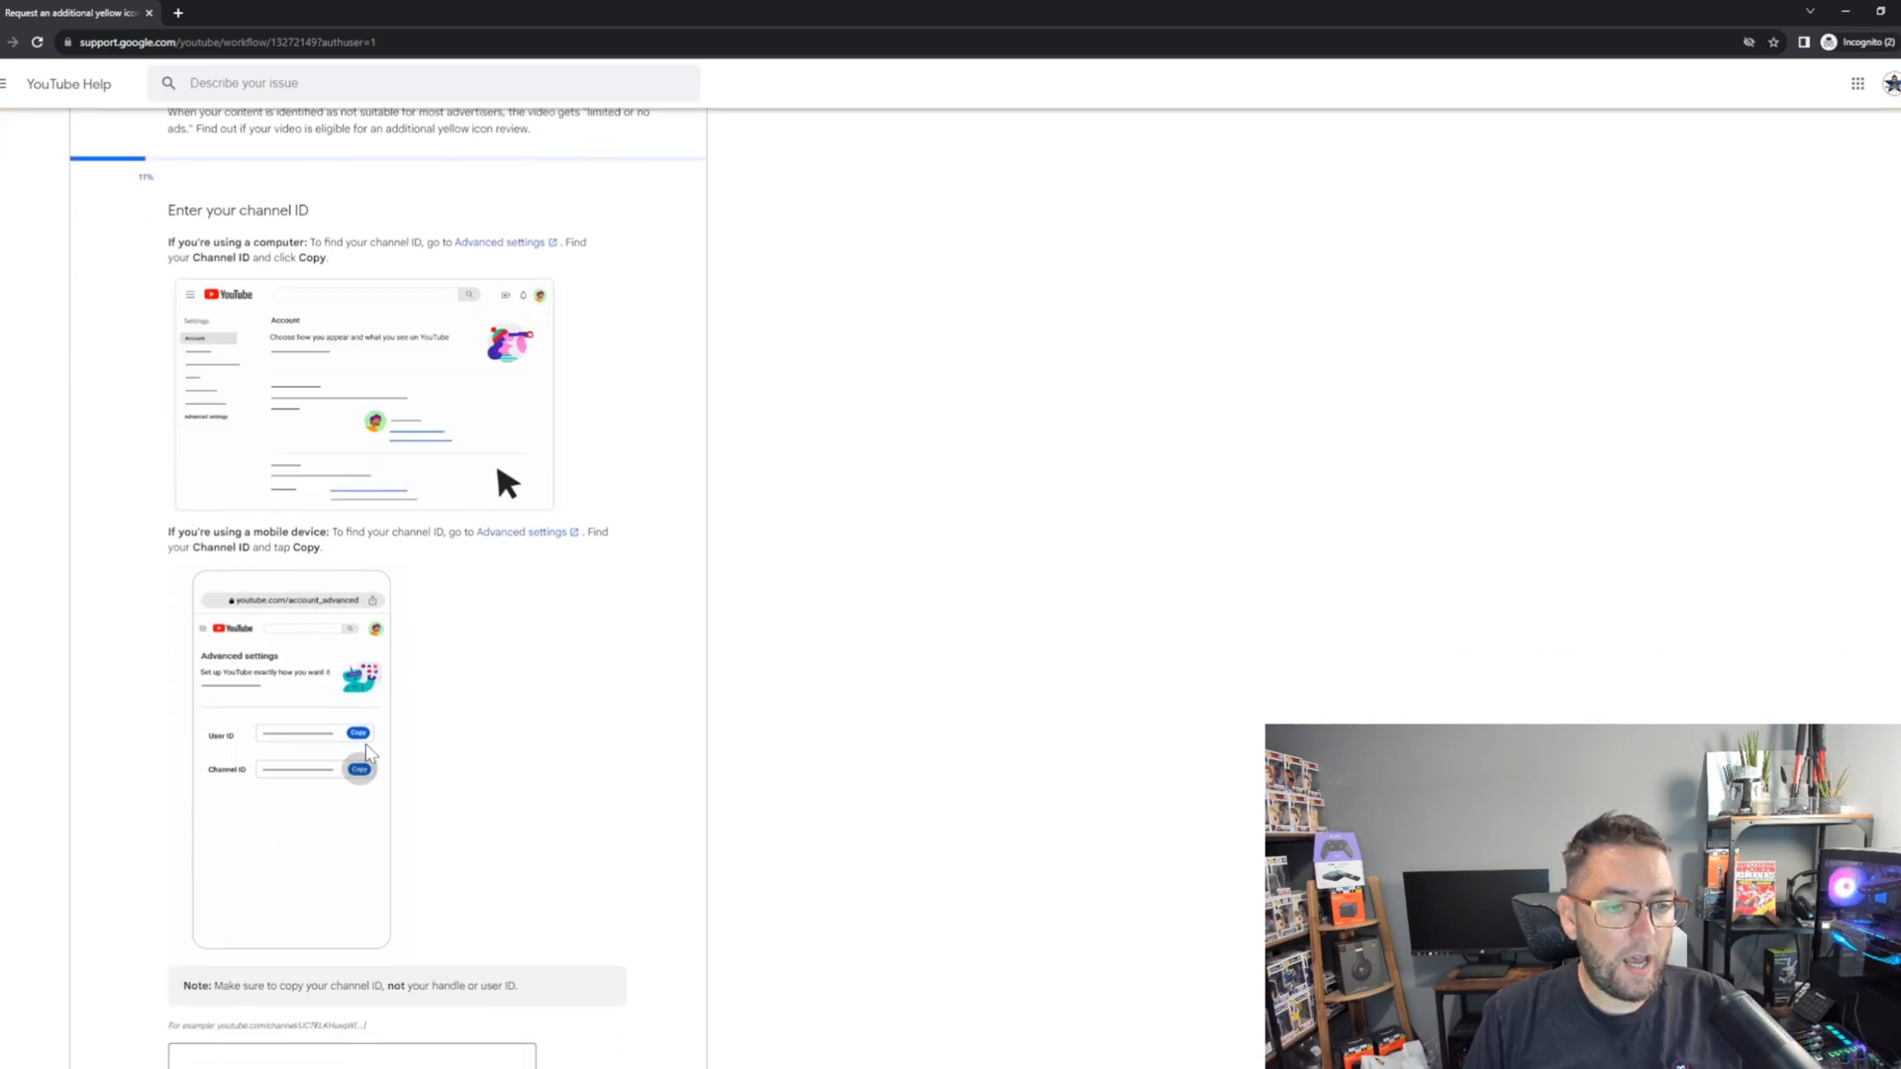
pyautogui.scroll(-3)
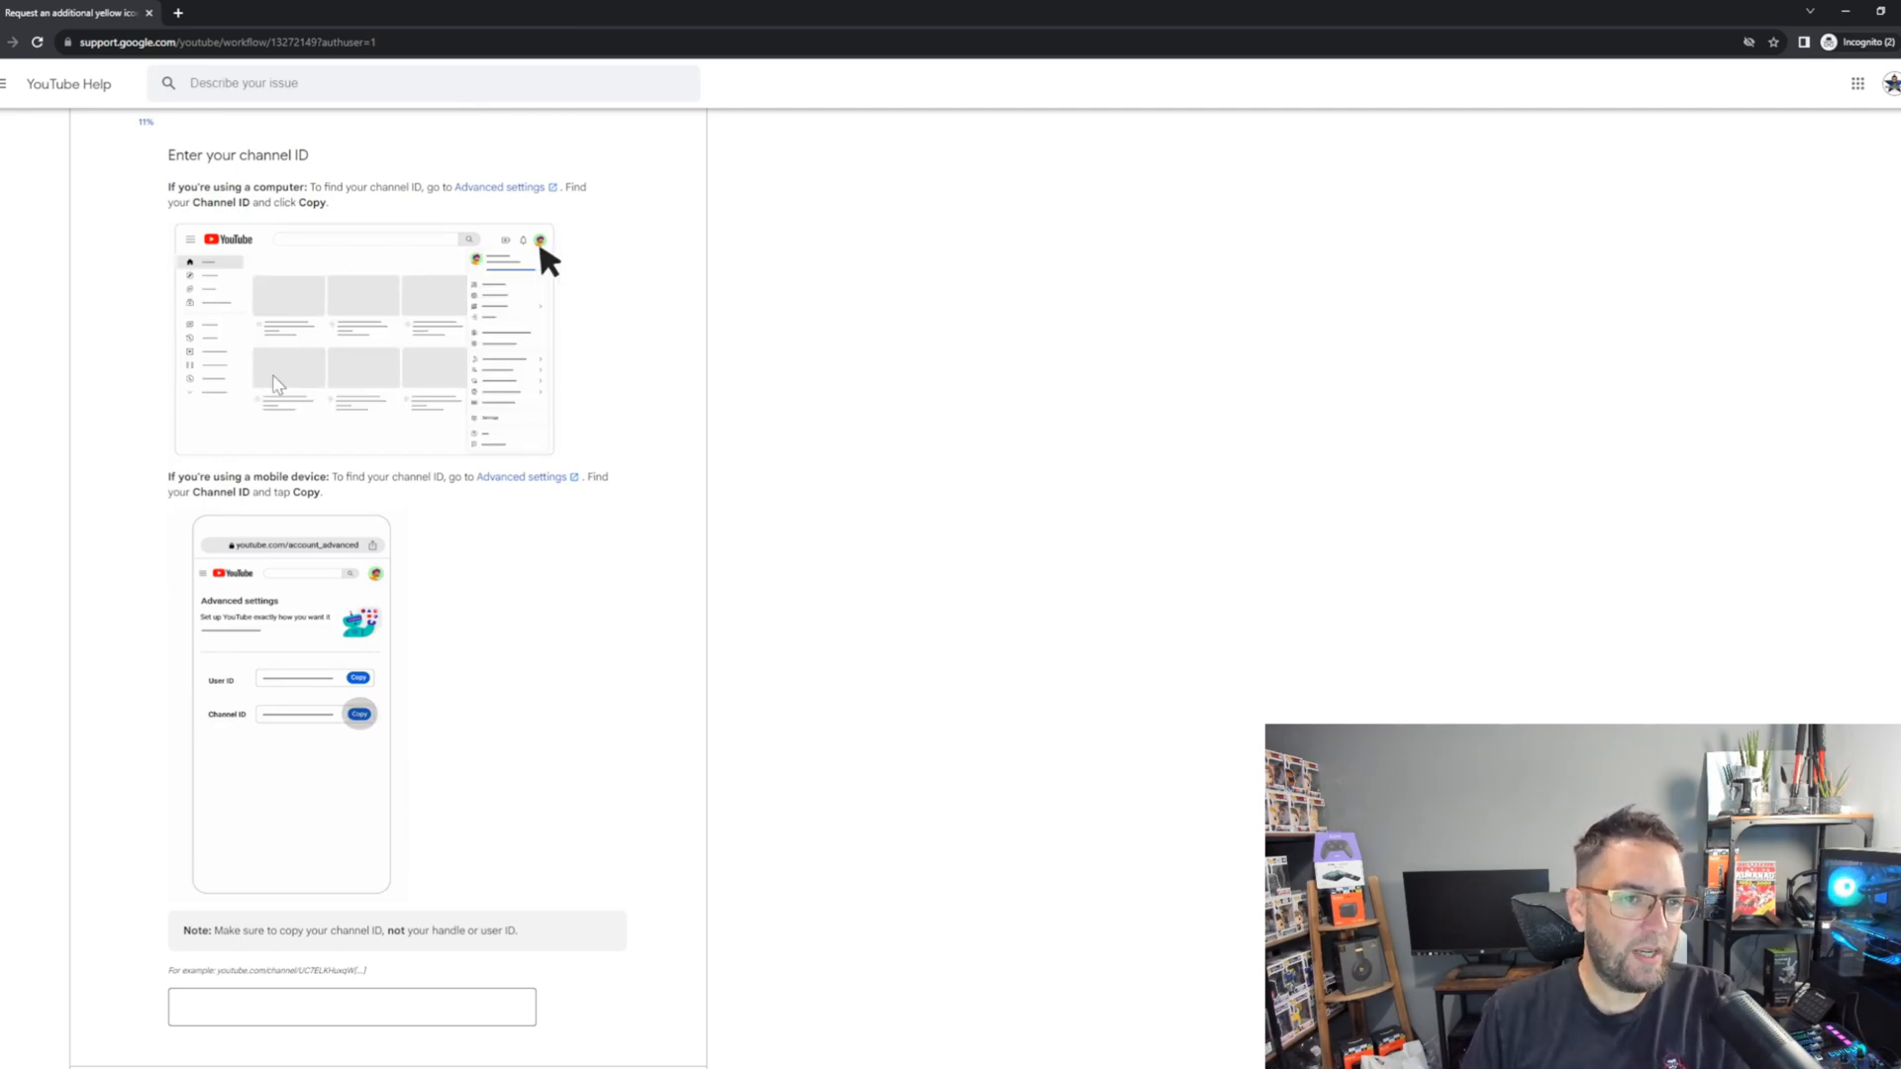
pyautogui.scroll(-3)
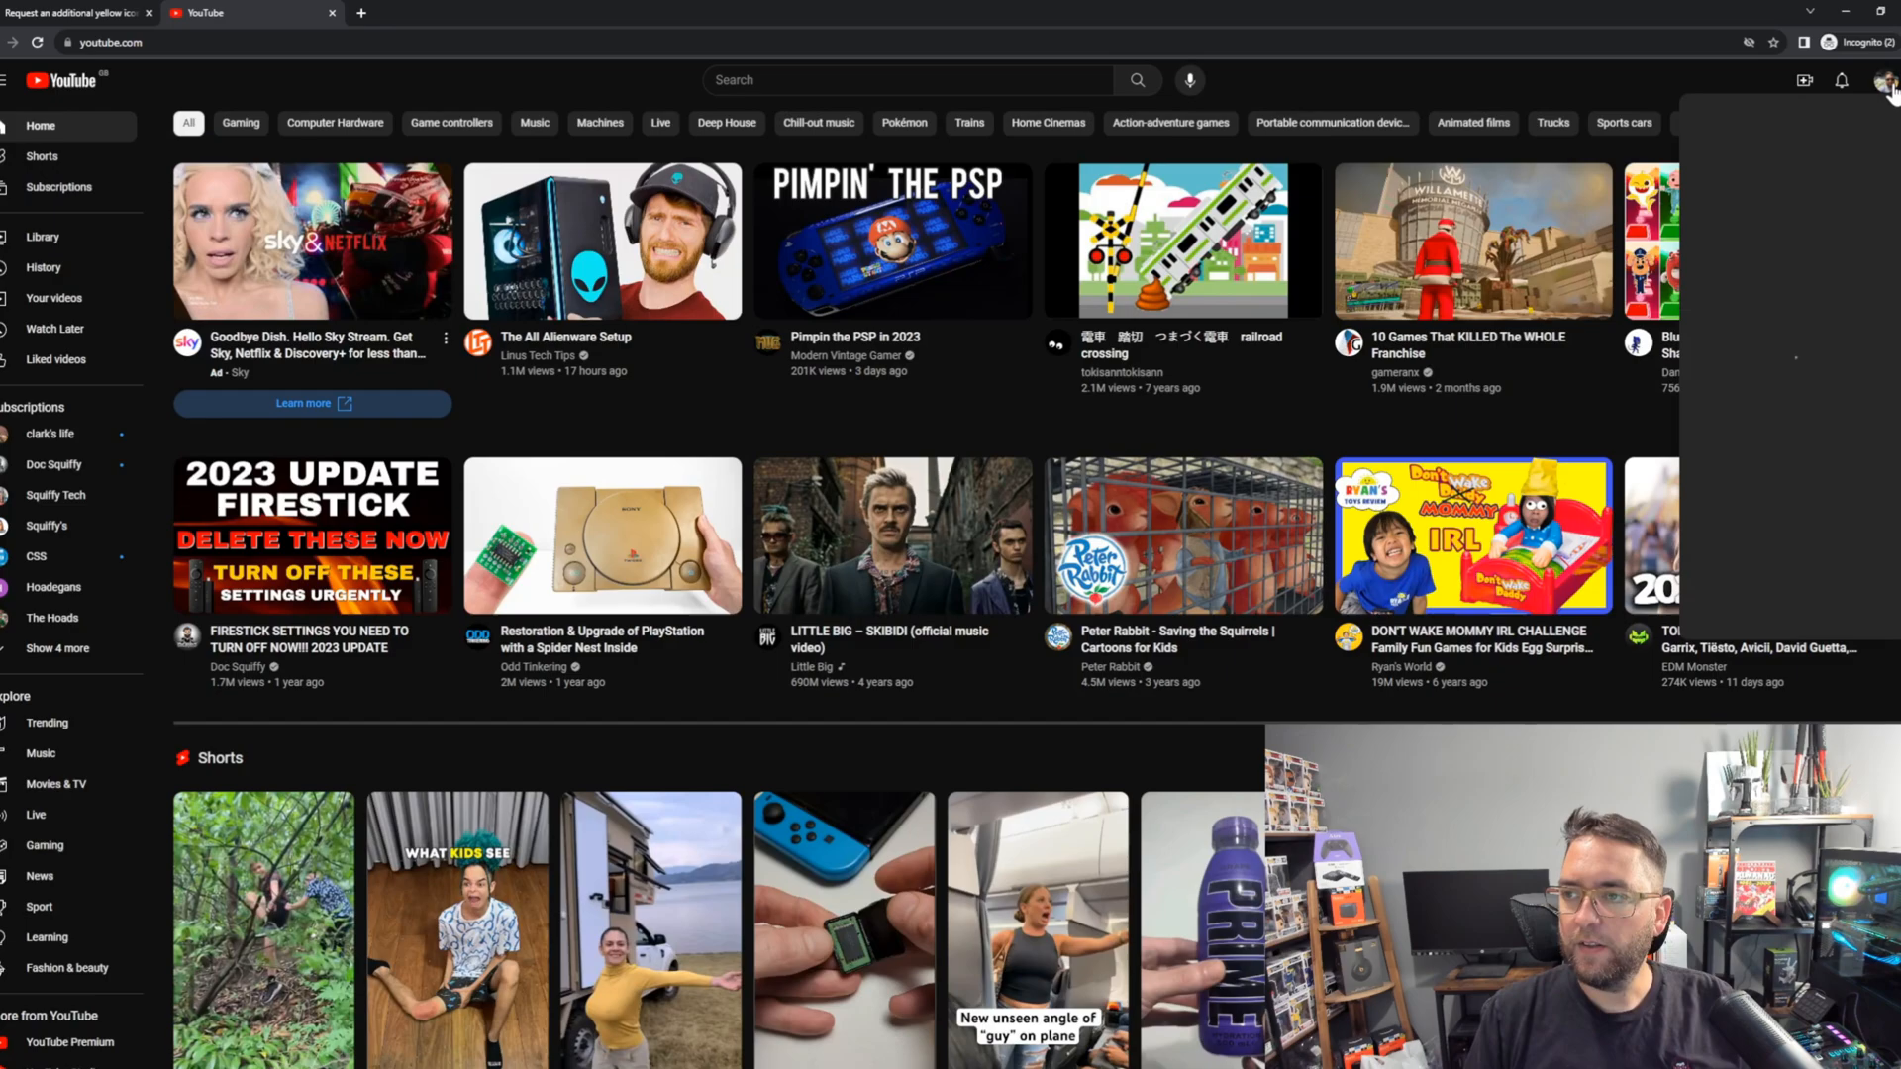
# Copy the channel ID from YouTube's Advanced settings and return to the help form.
pyautogui.click(1883, 80)
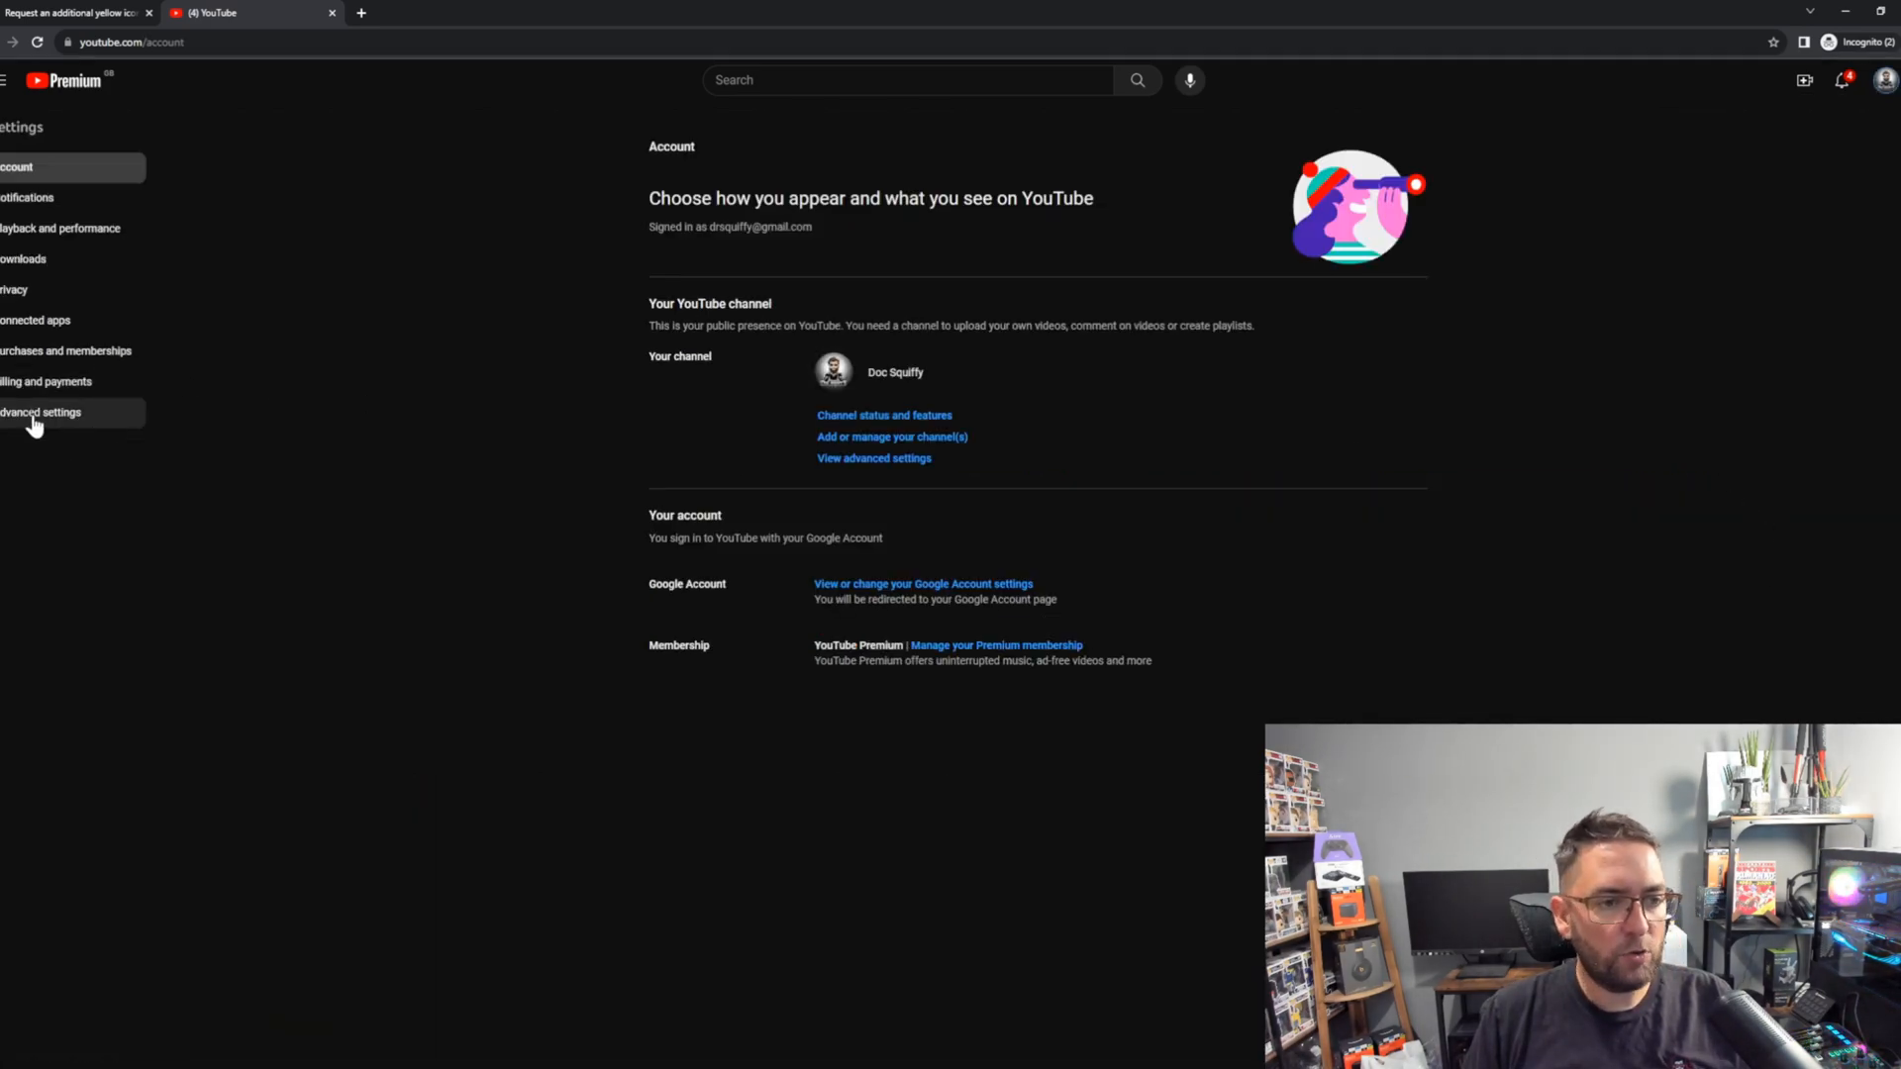
pyautogui.click(40, 412)
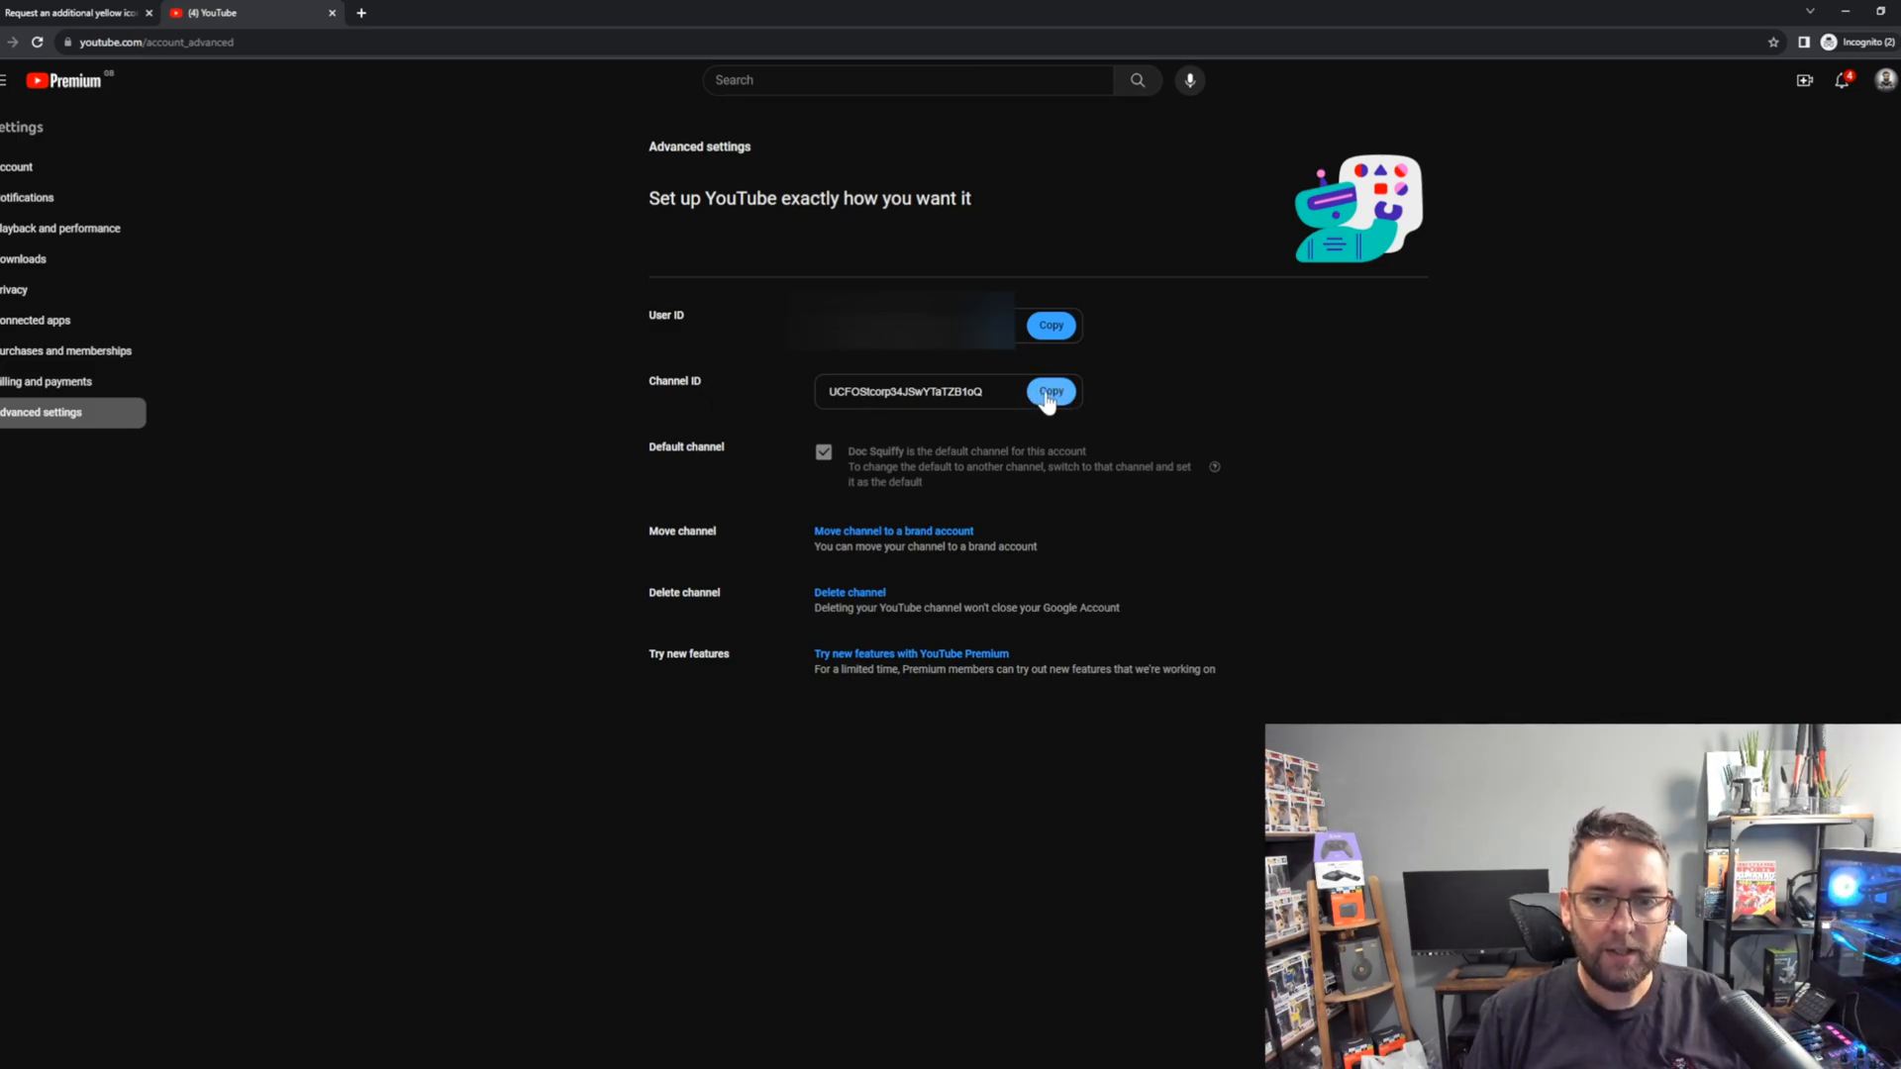
pyautogui.click(73, 13)
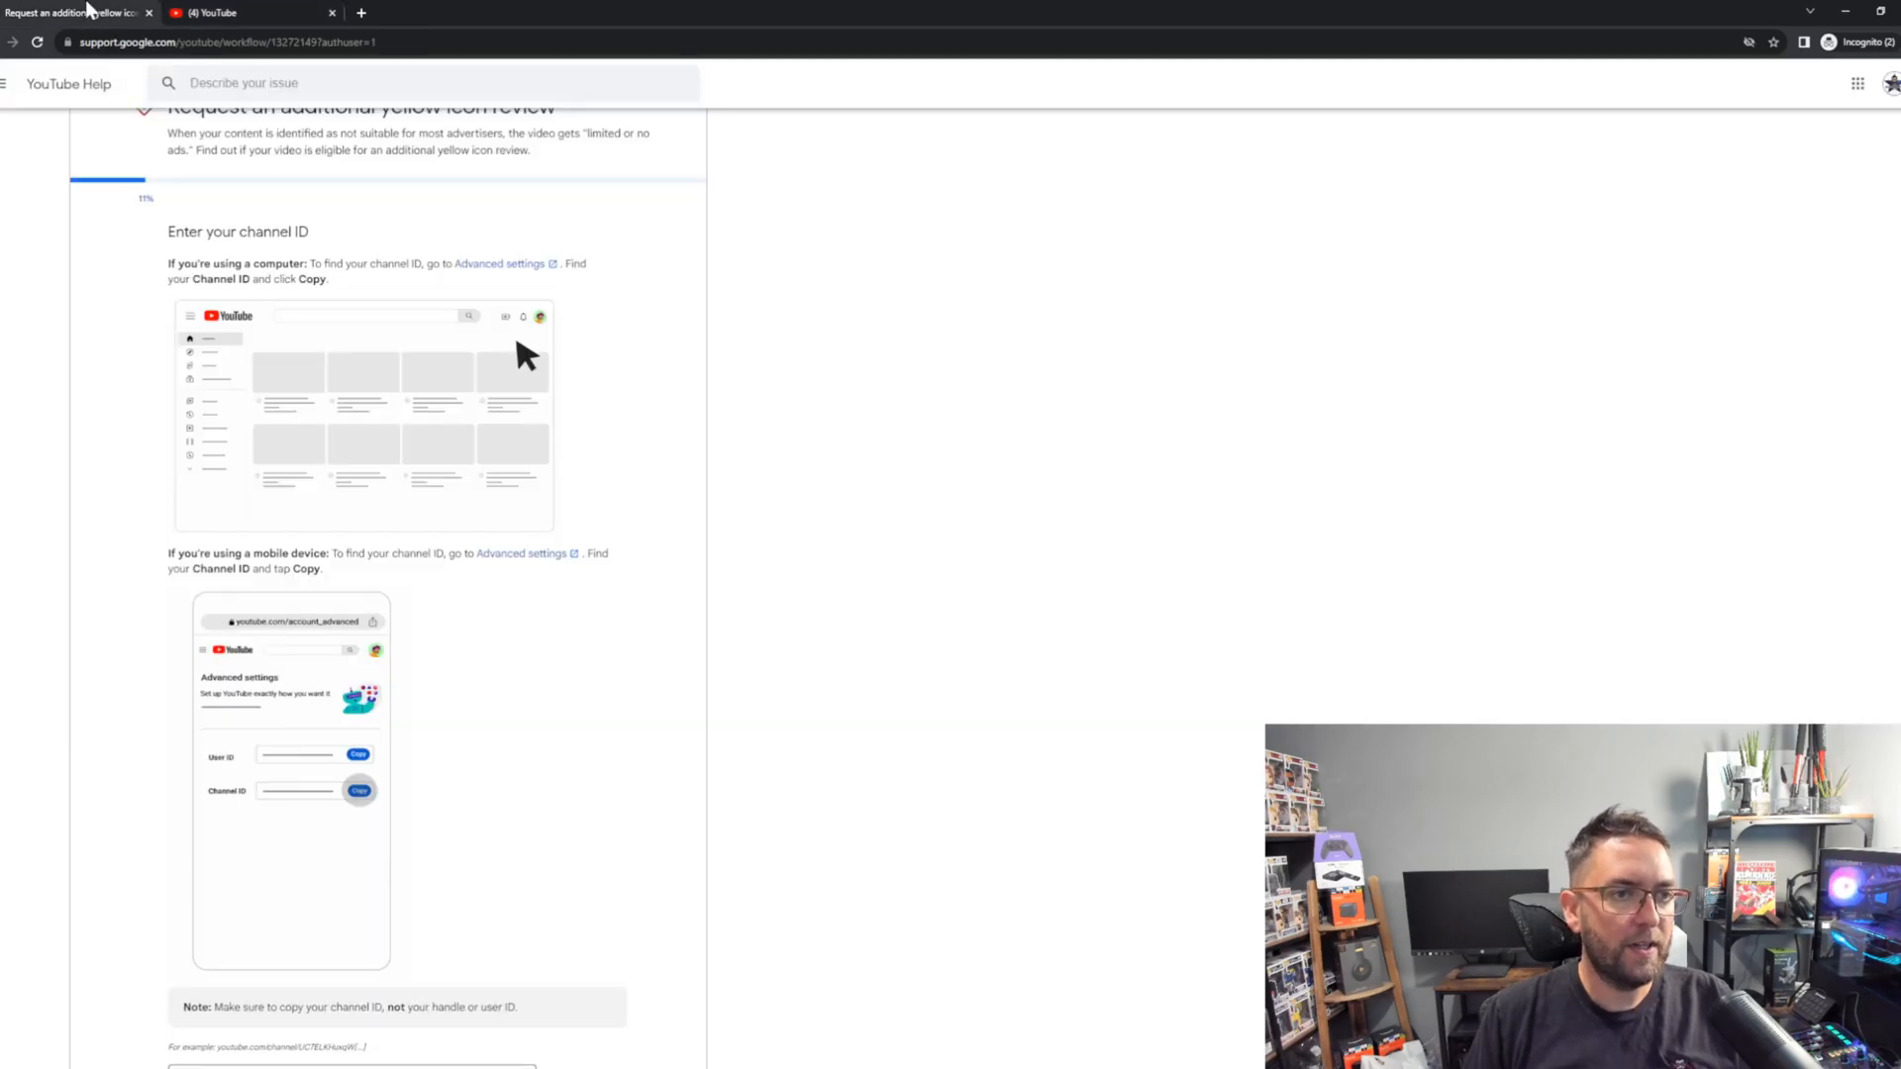
# Fill the channel field with 'youtube.com/channel/' plus the copied ID and continue.
pyautogui.rightClick(352, 855)
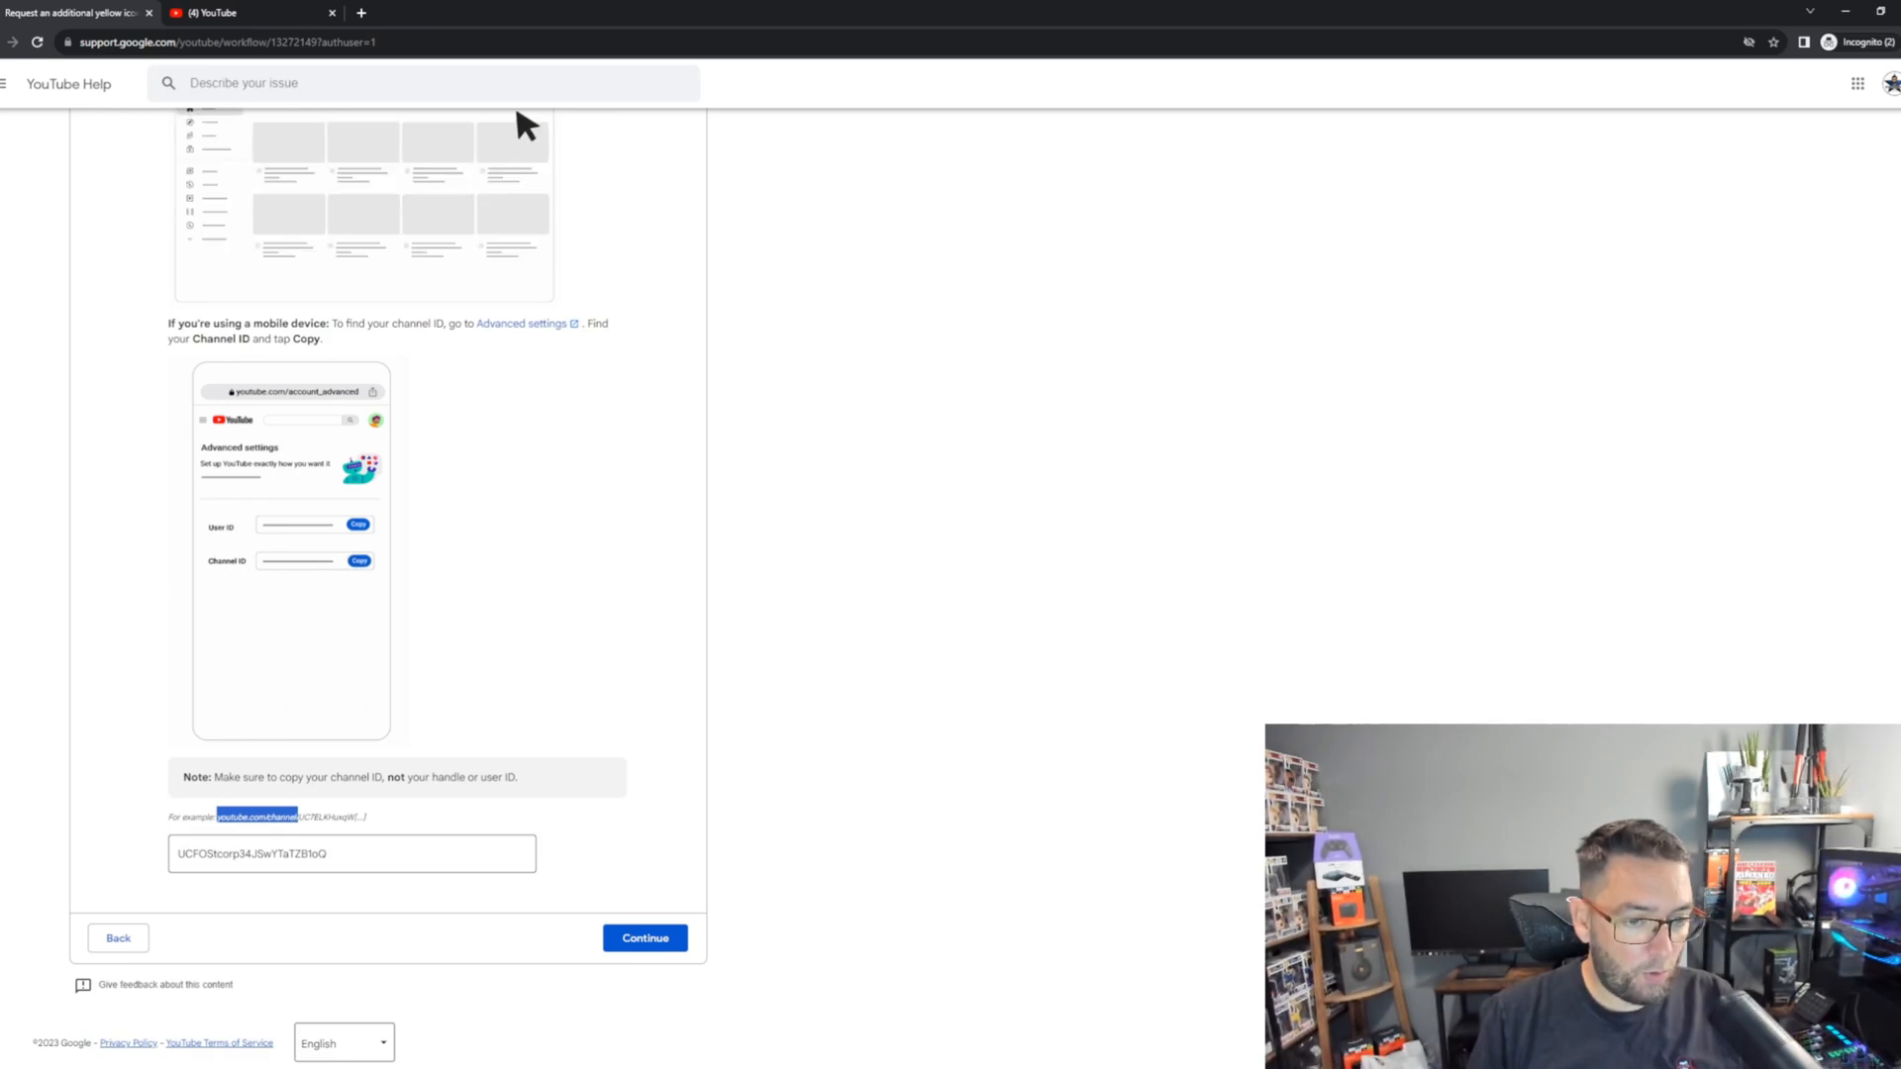
pyautogui.rightClick(256, 816)
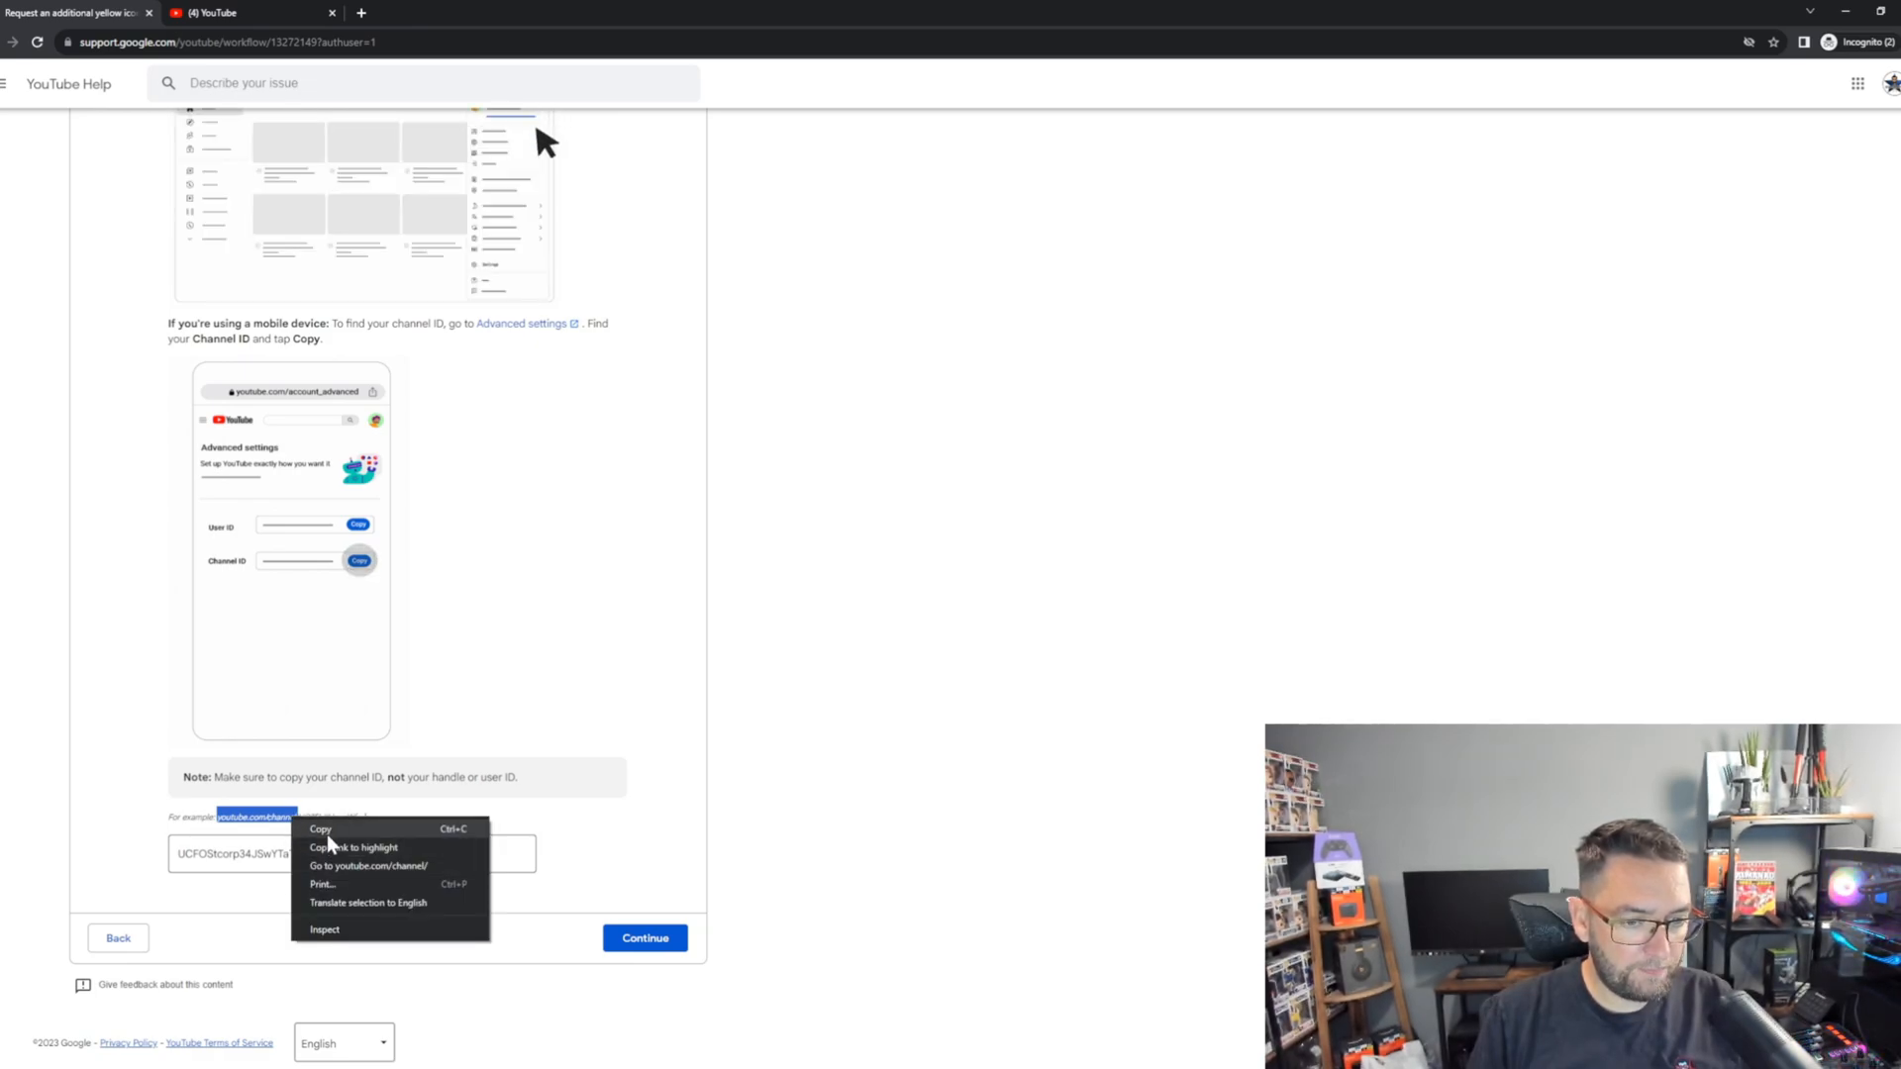
pyautogui.click(321, 829)
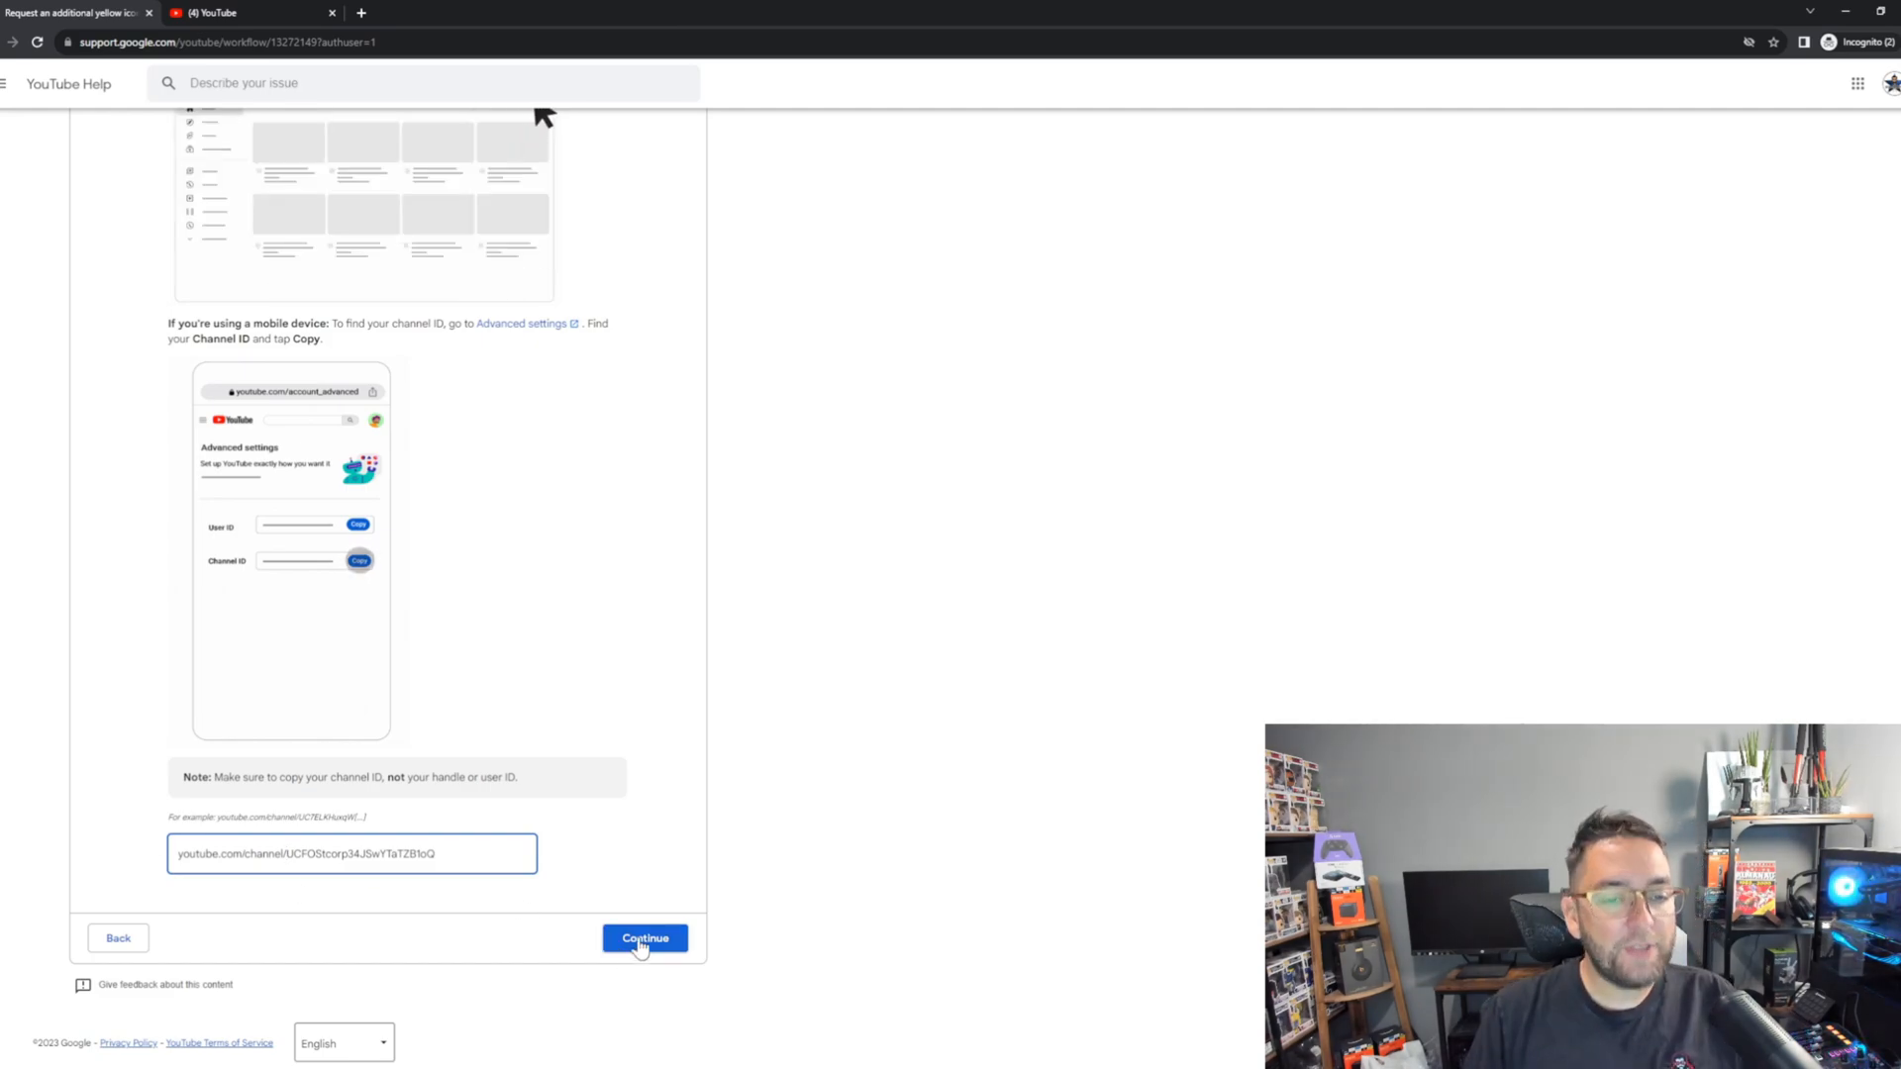
pyautogui.click(643, 938)
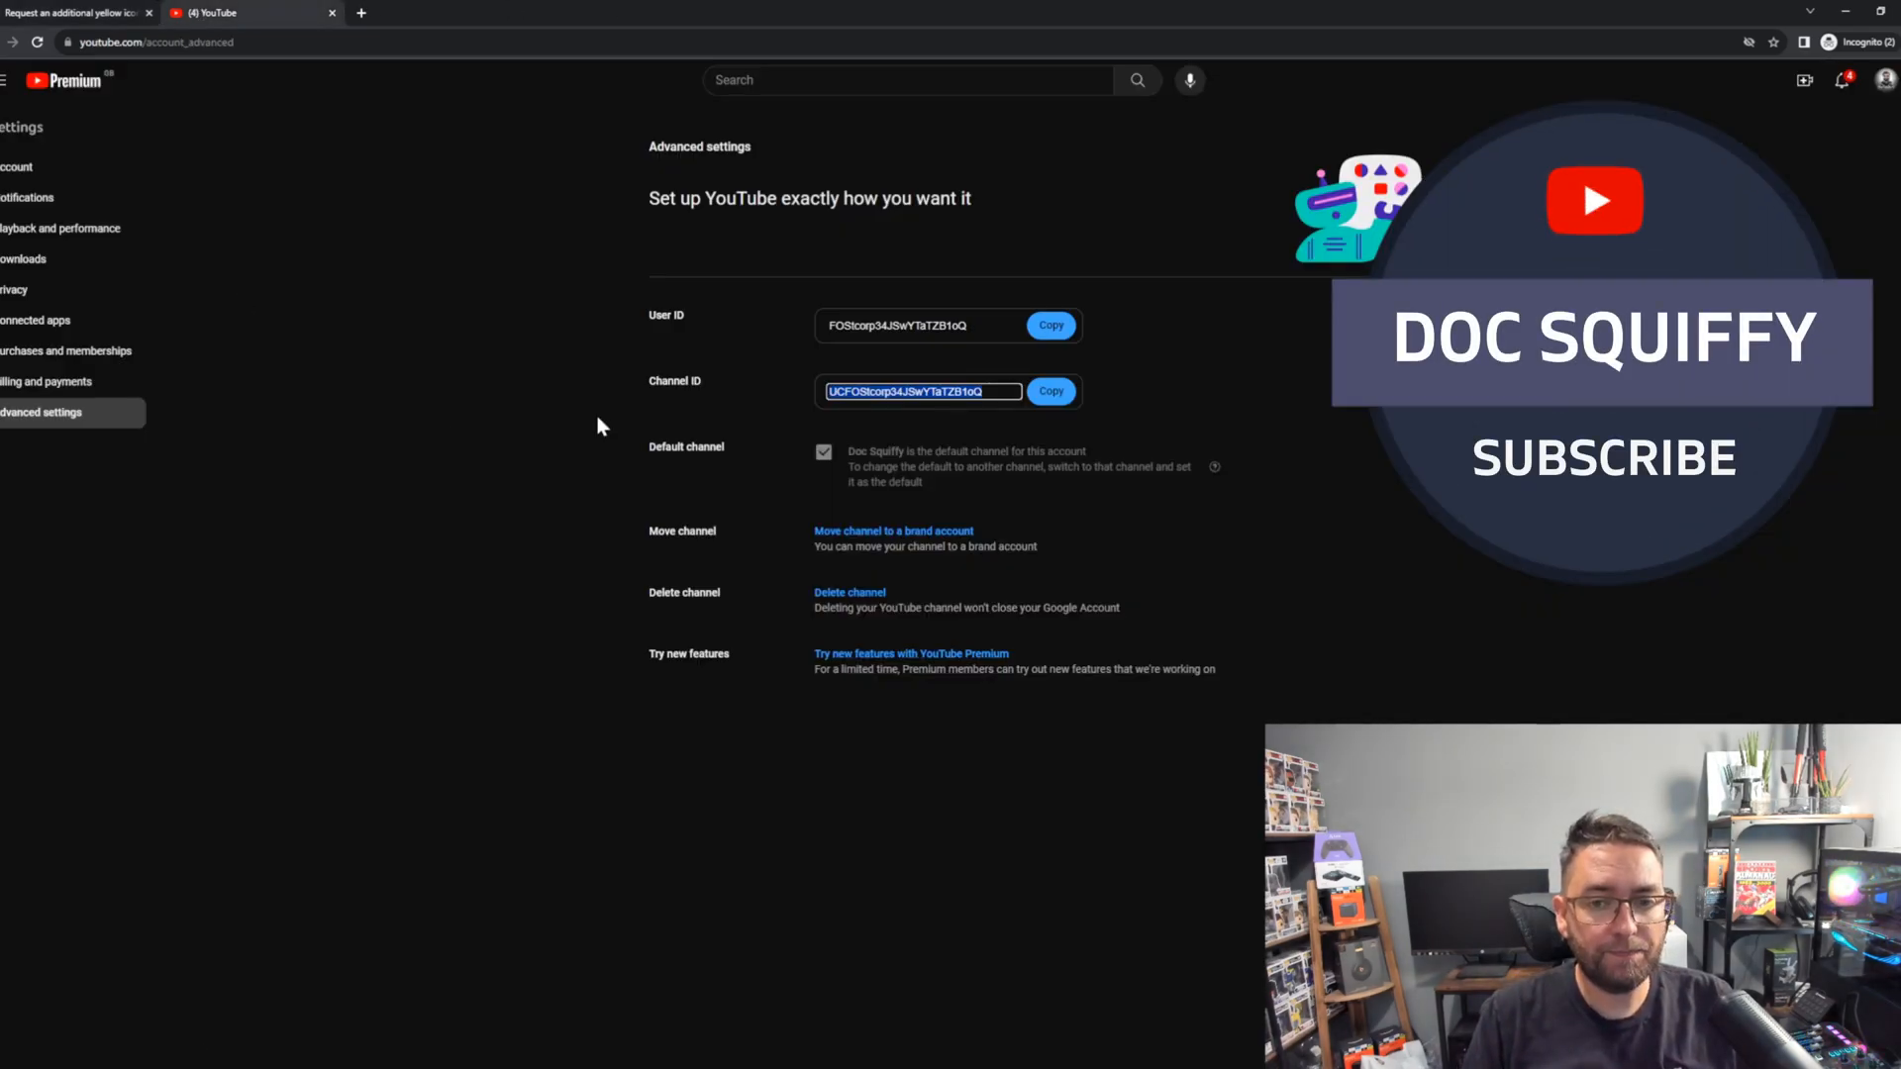
# Open the BEST NEW Adult App for FIRESTICK video from the channel and copy its address.
pyautogui.click(1888, 79)
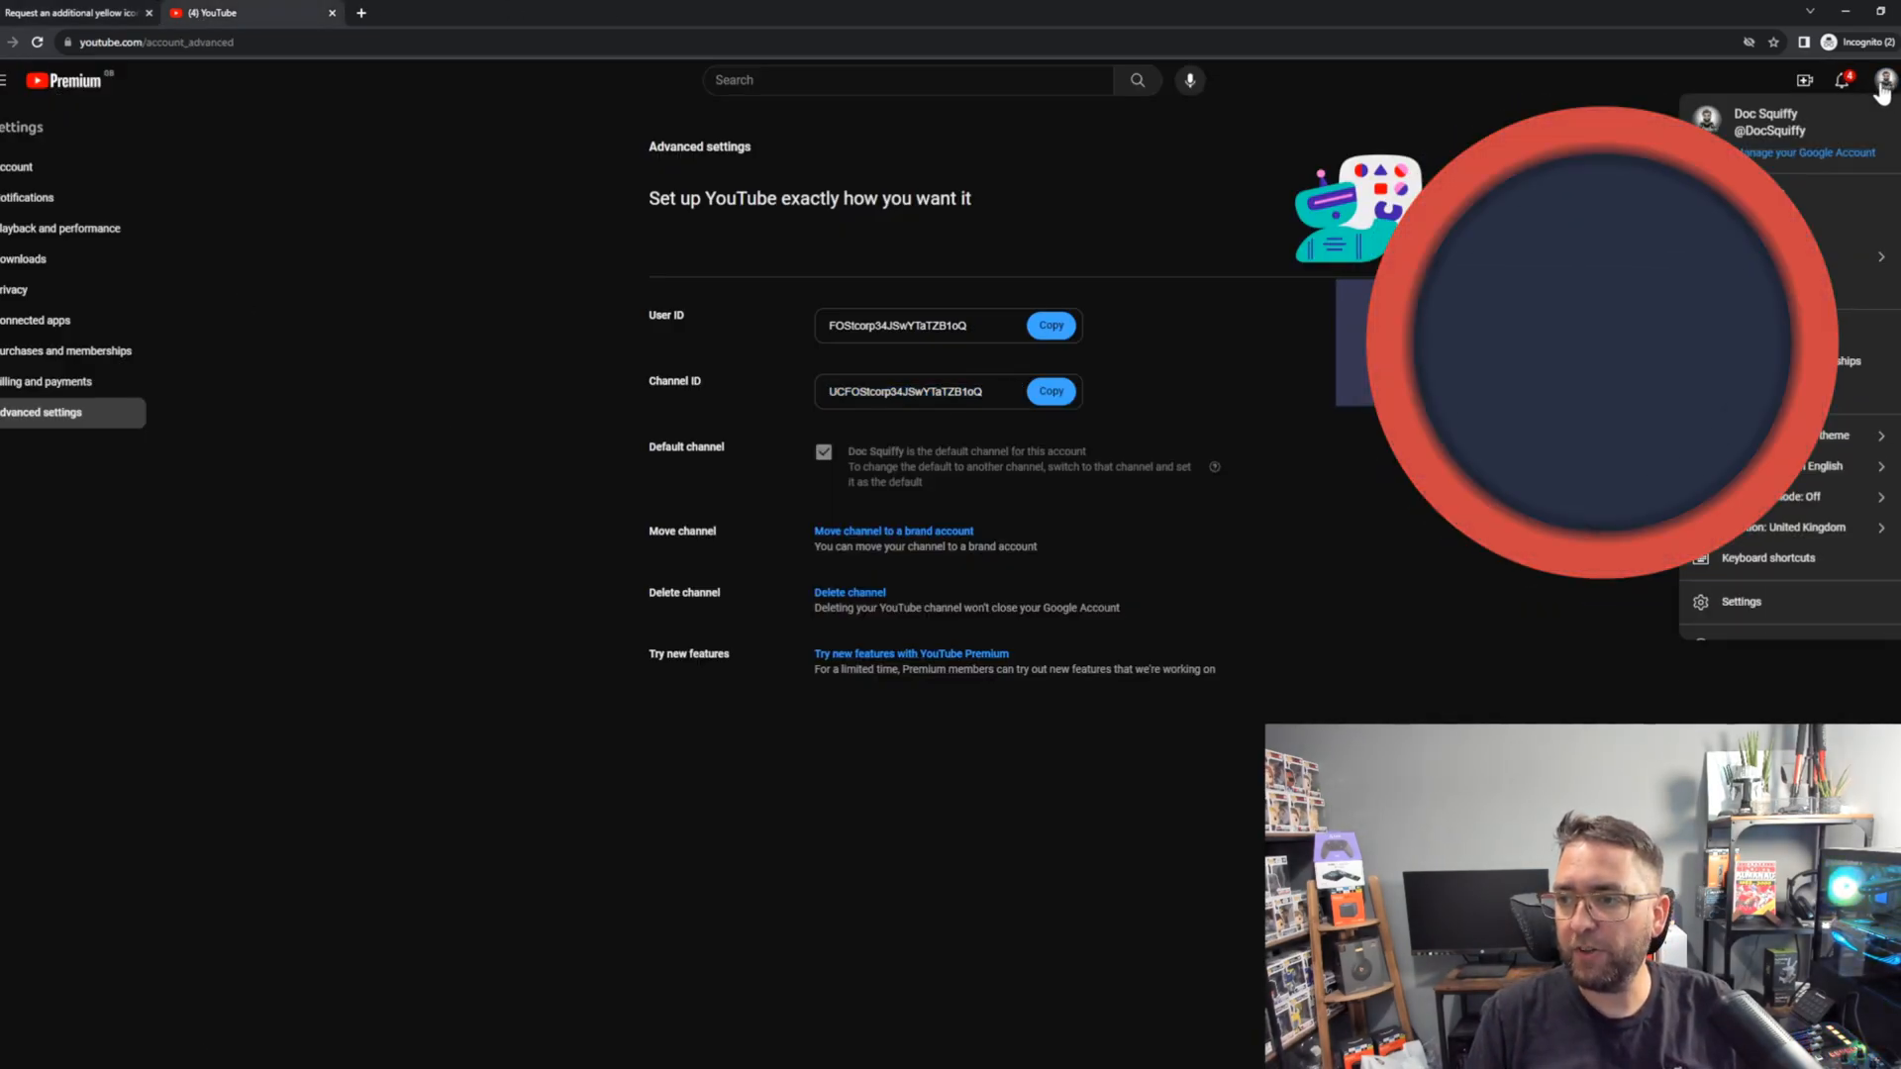
pyautogui.click(1770, 120)
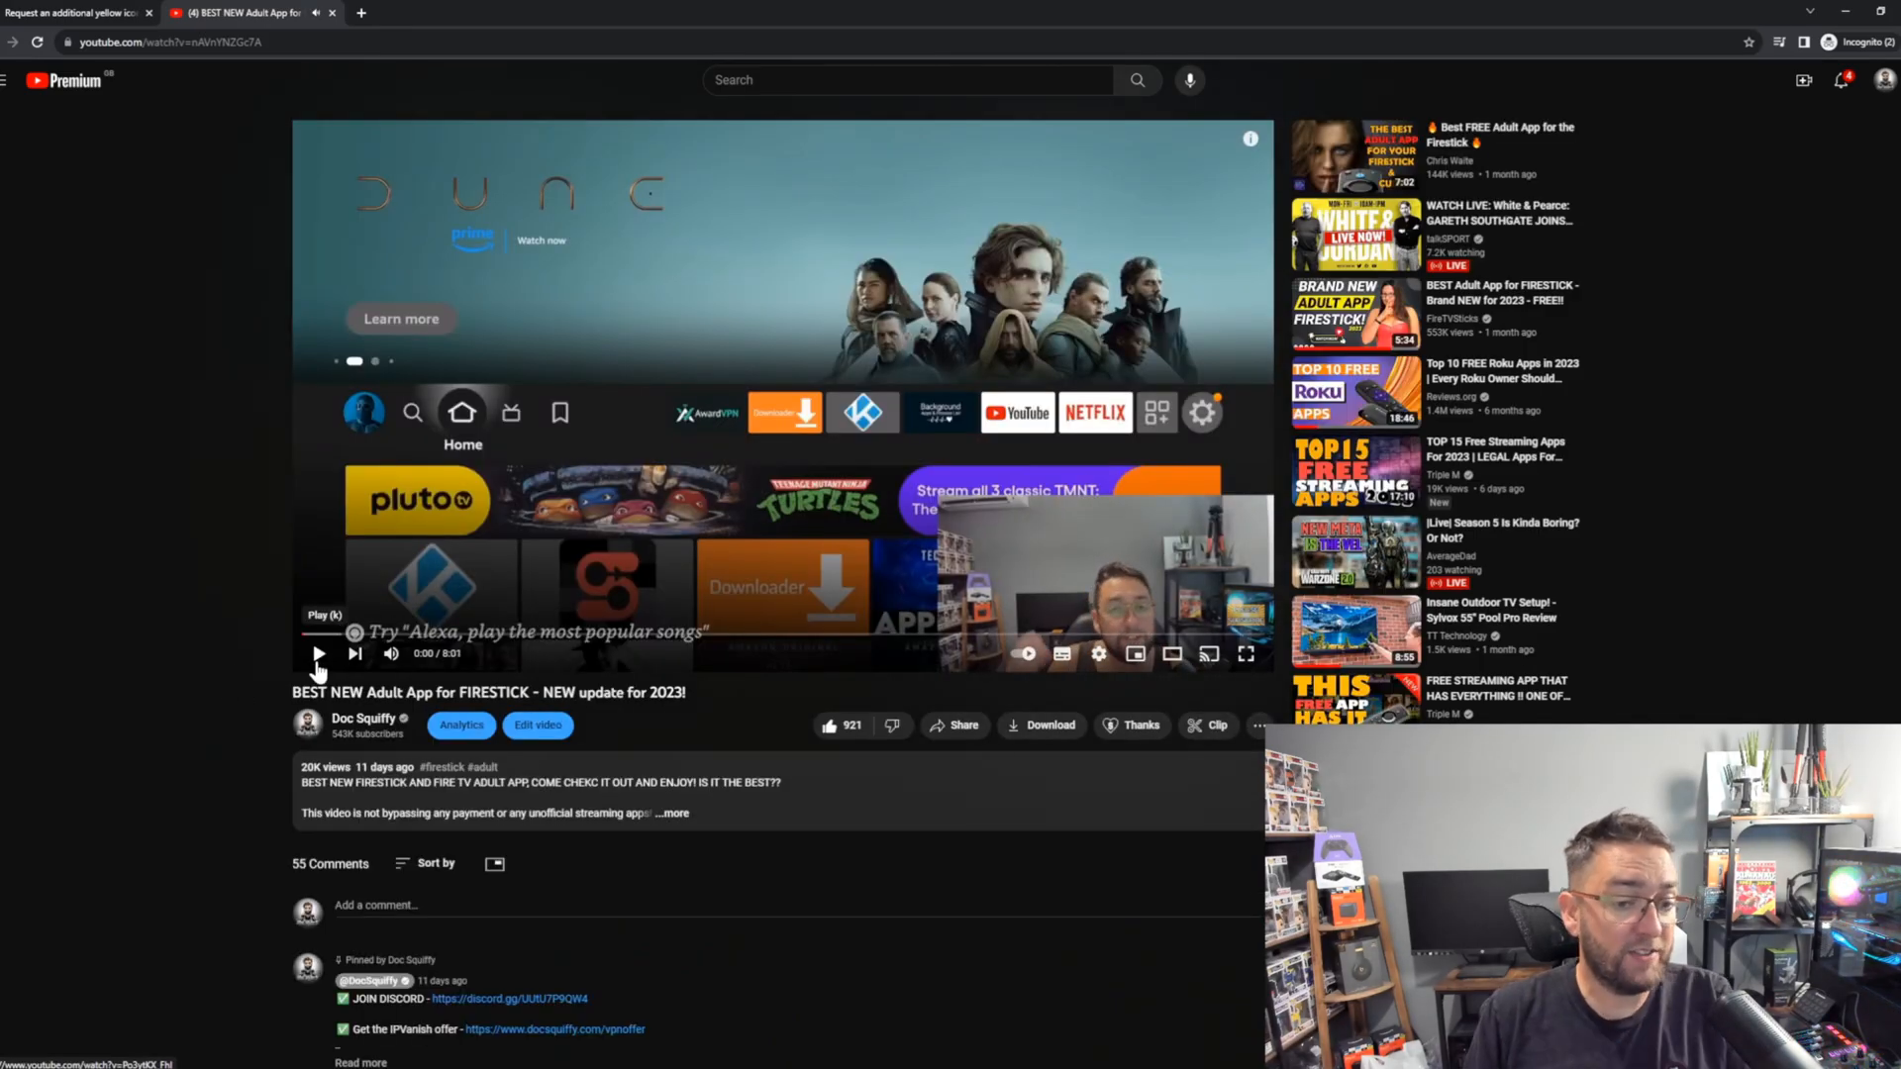
pyautogui.moveTo(317, 654)
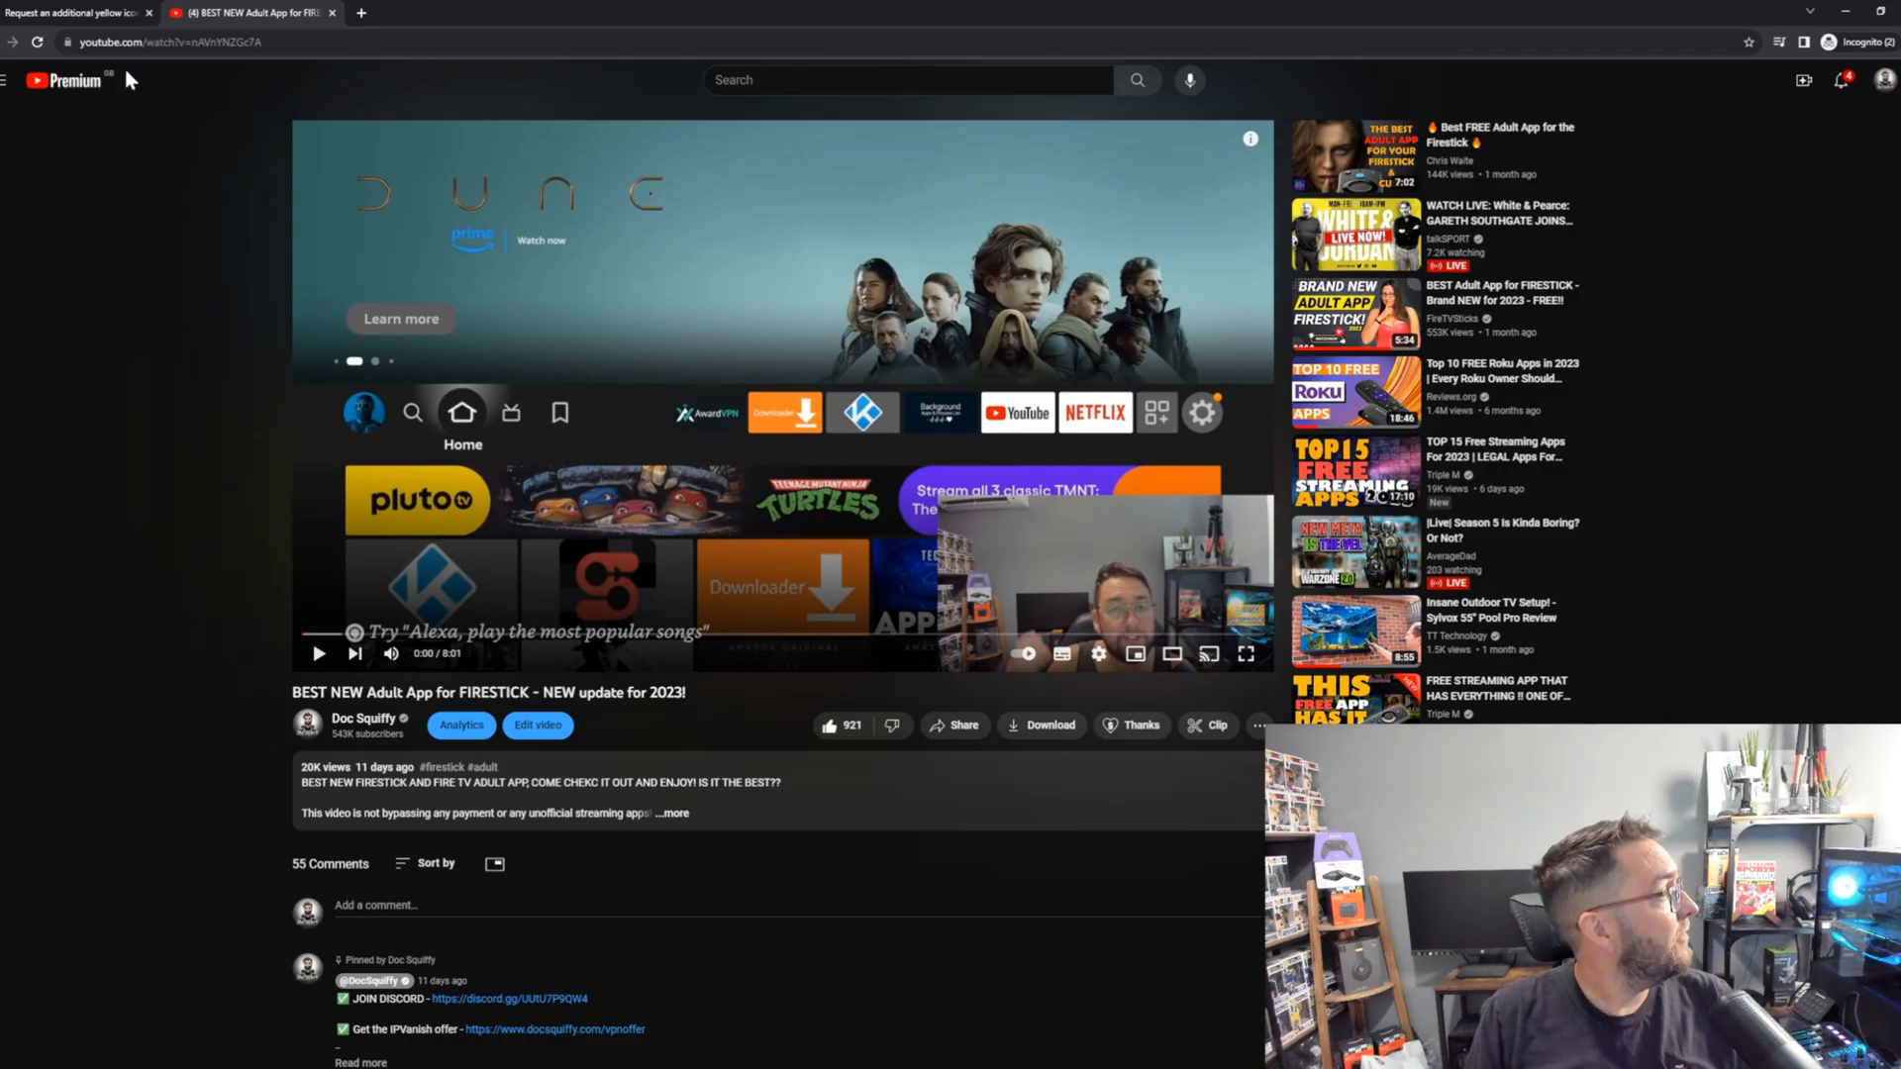
pyautogui.rightClick(171, 41)
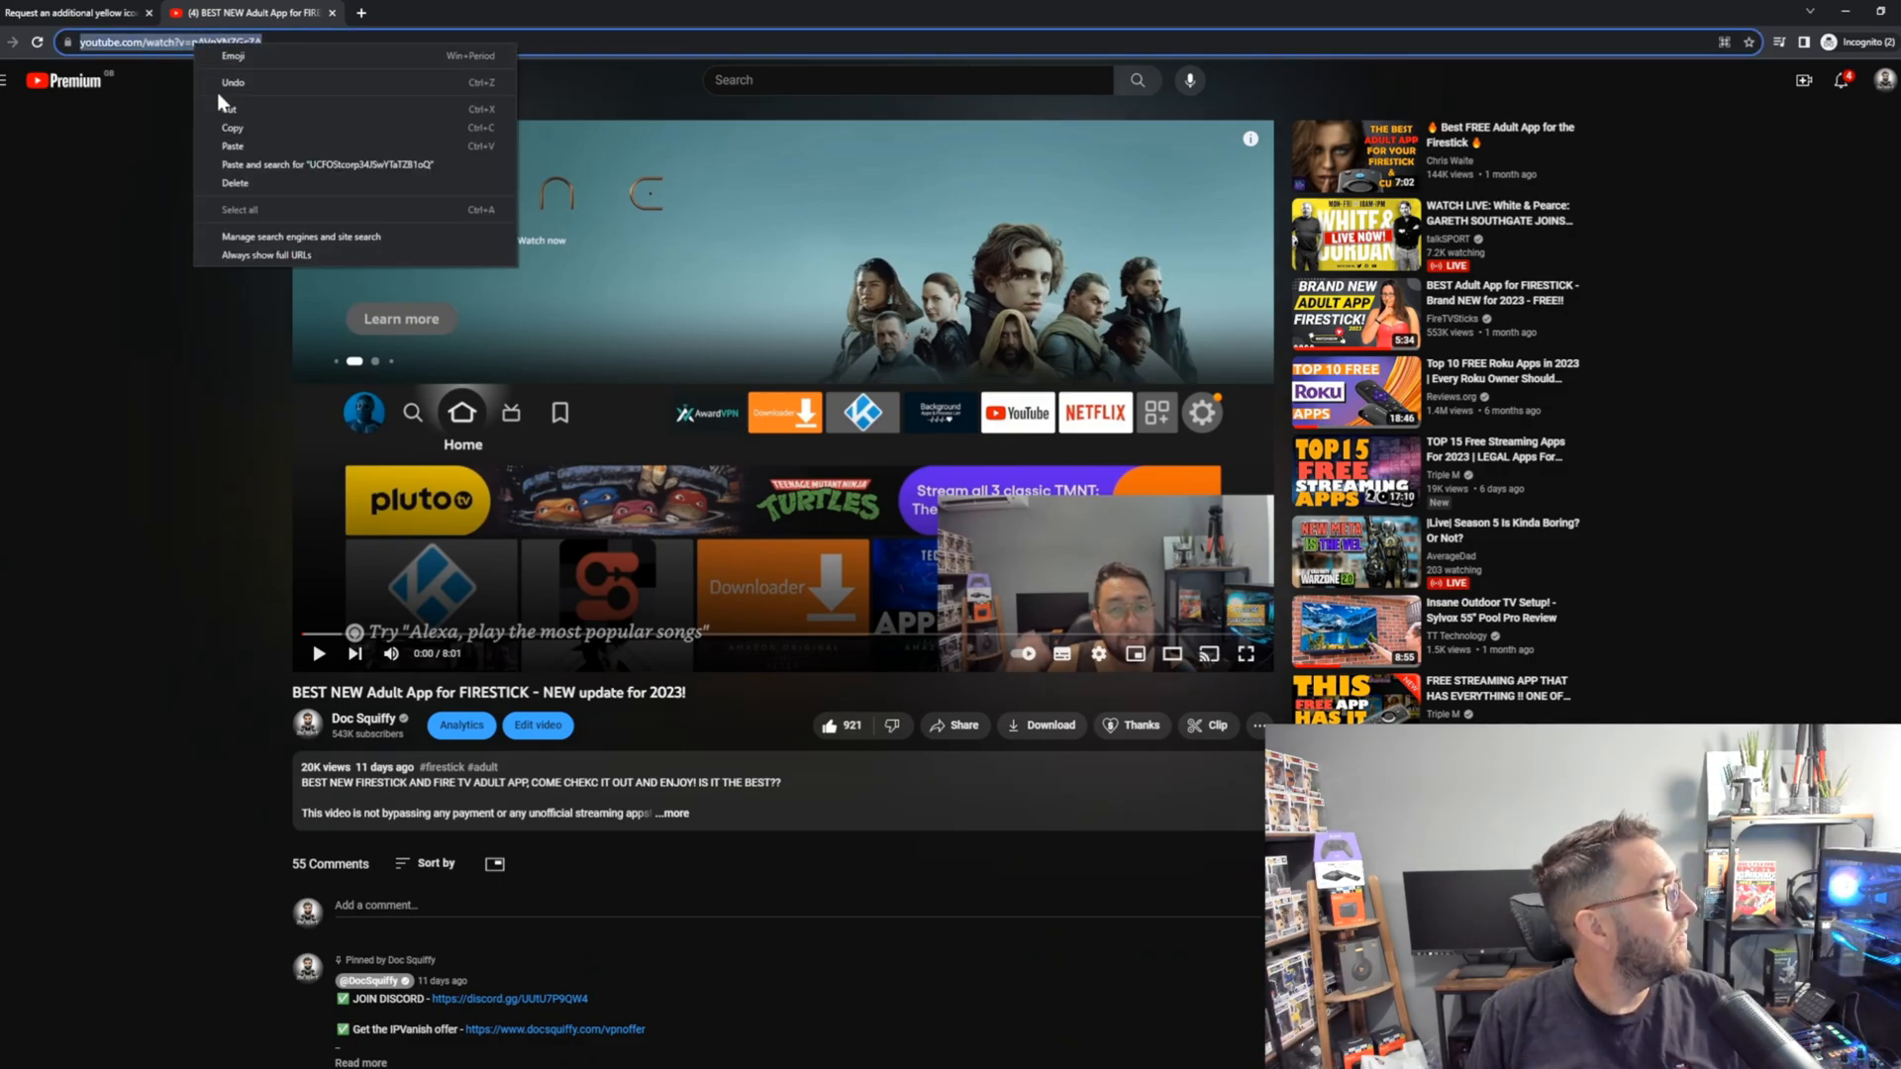
pyautogui.click(726, 479)
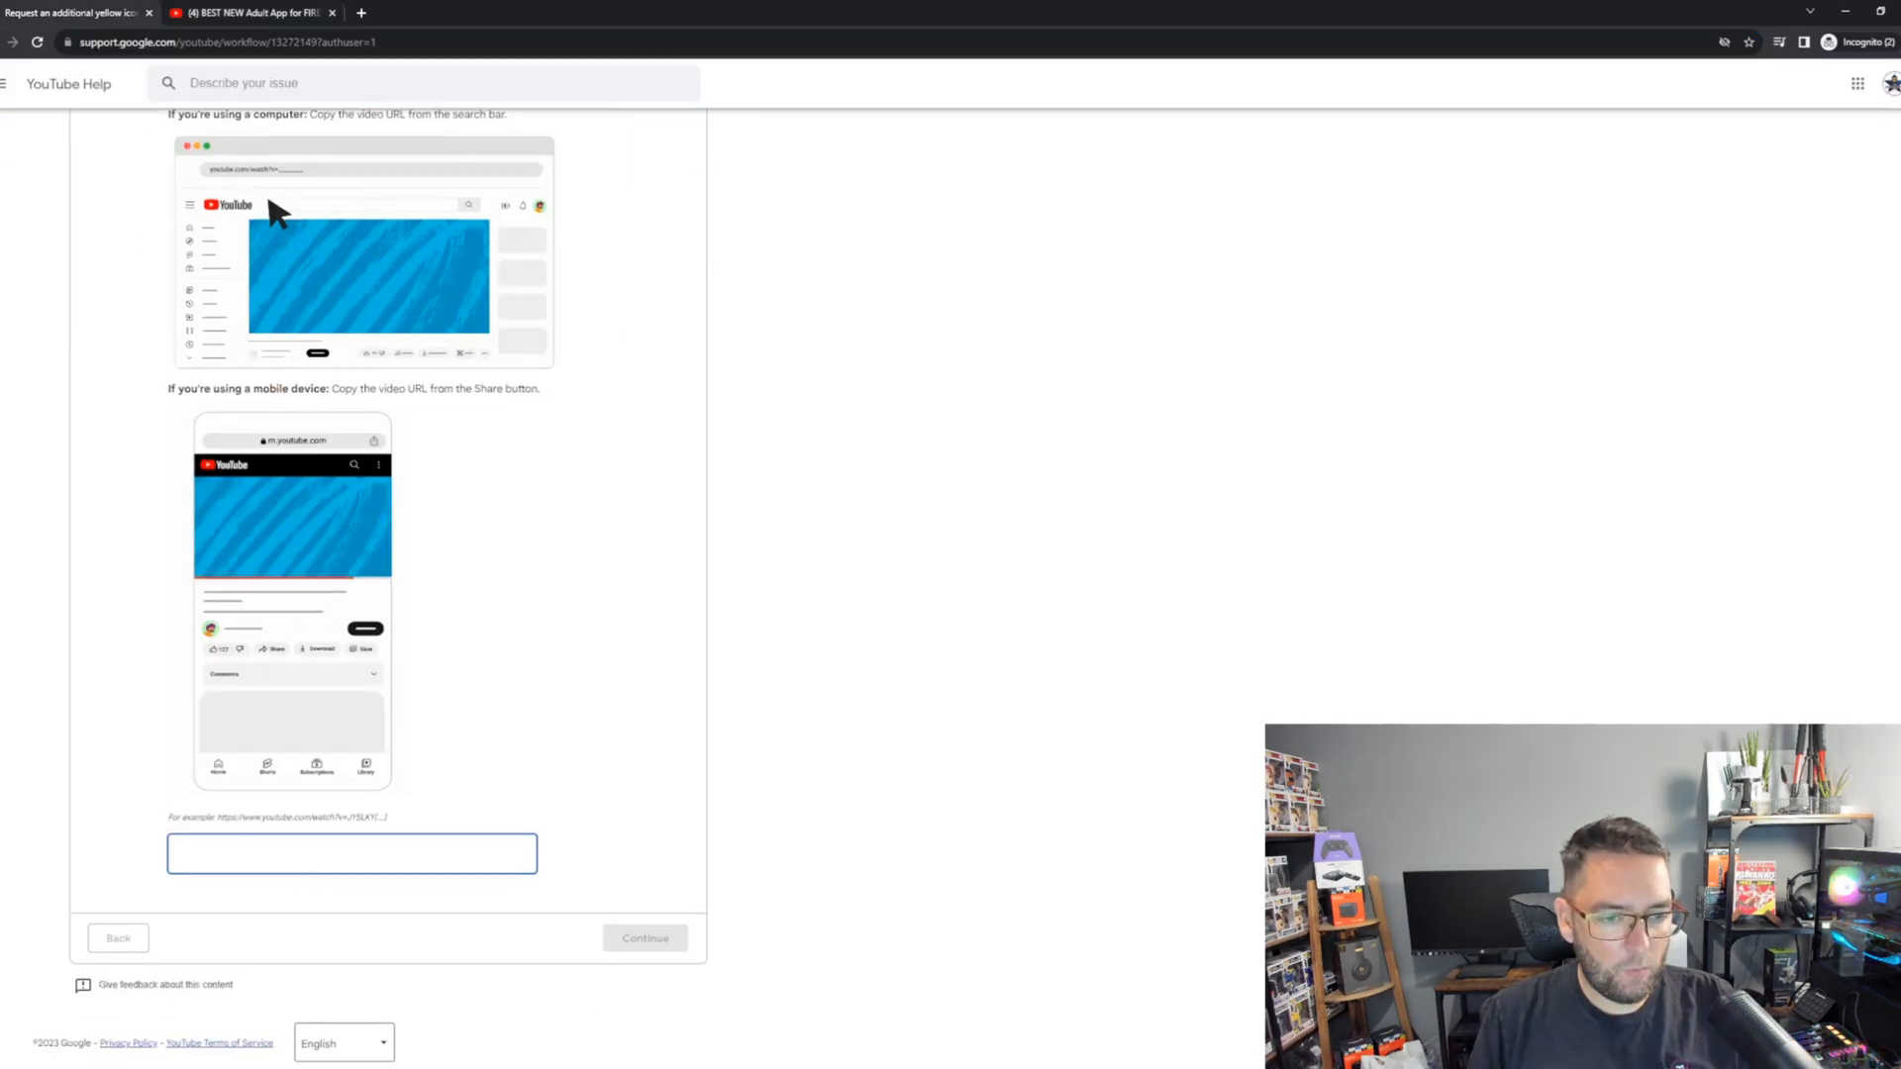
pyautogui.write('https://www.youtube.com/watch?v=nAVnYNZGc7A')
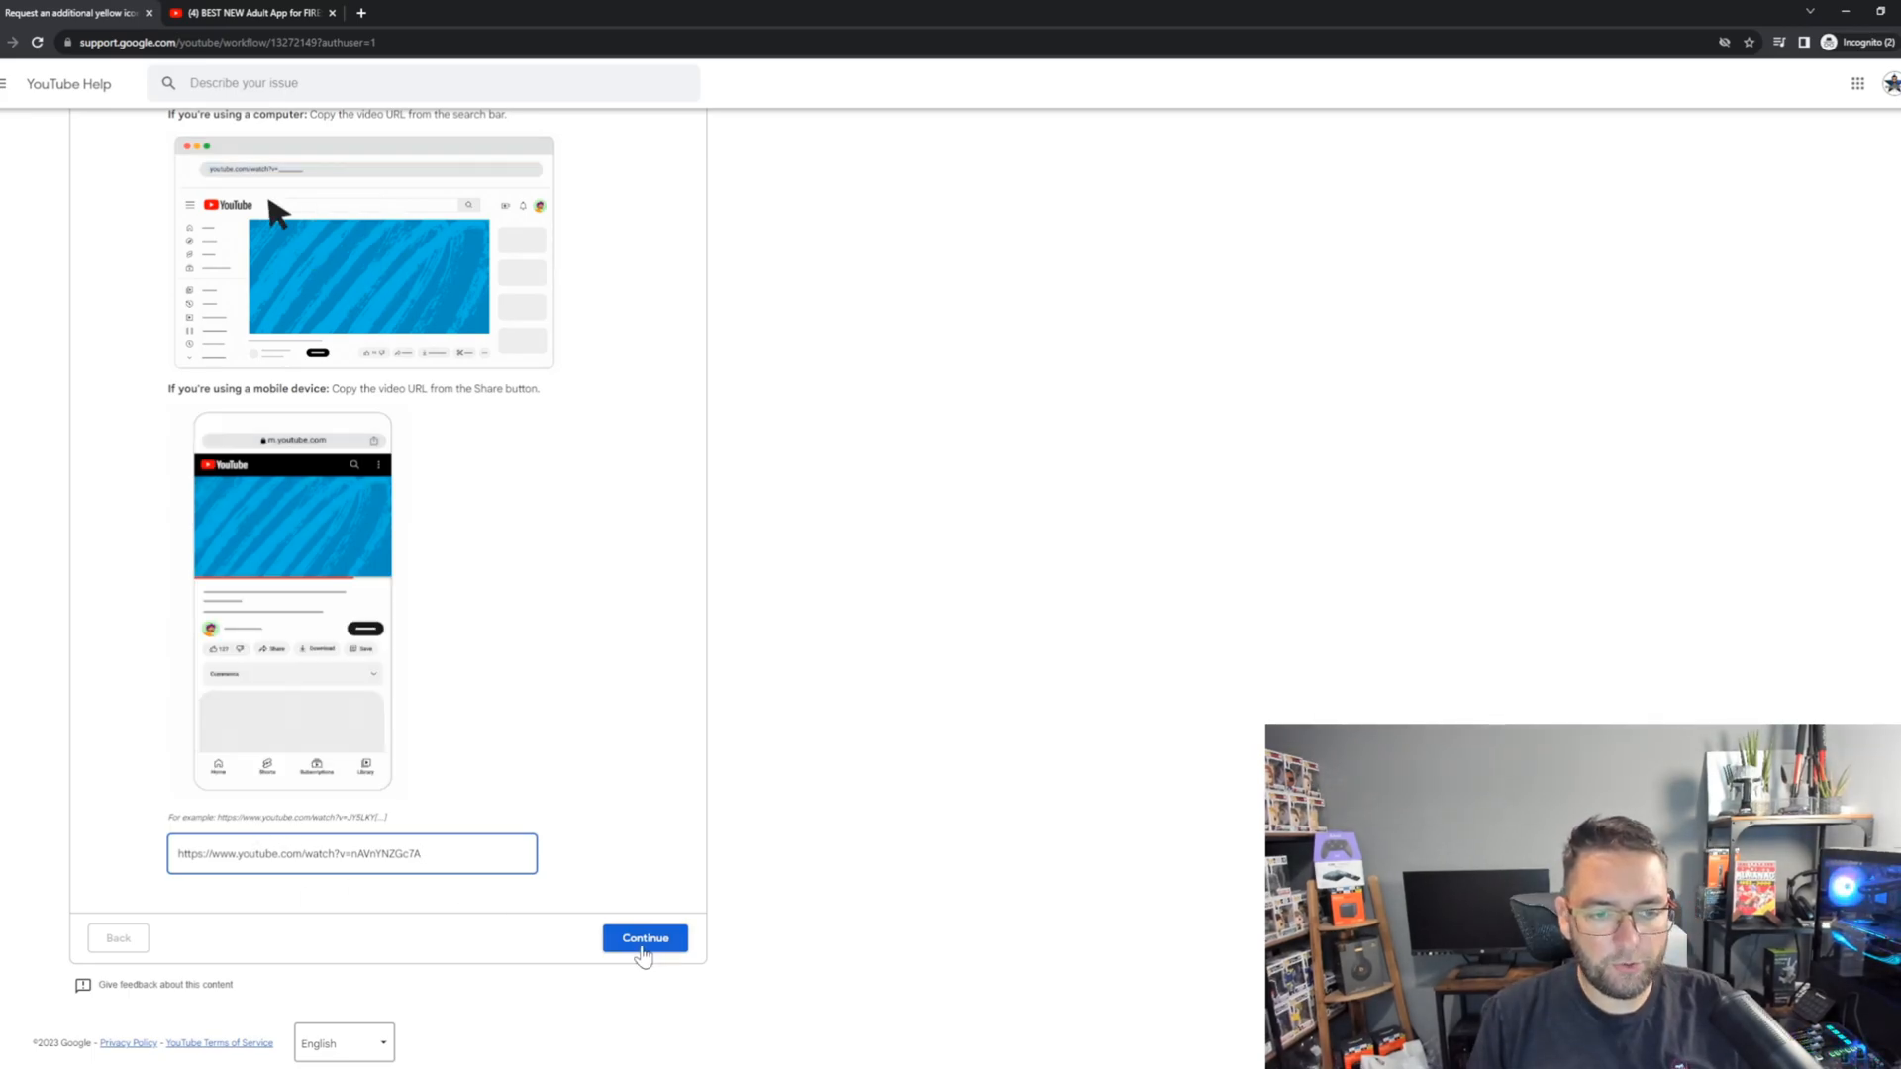
pyautogui.click(643, 937)
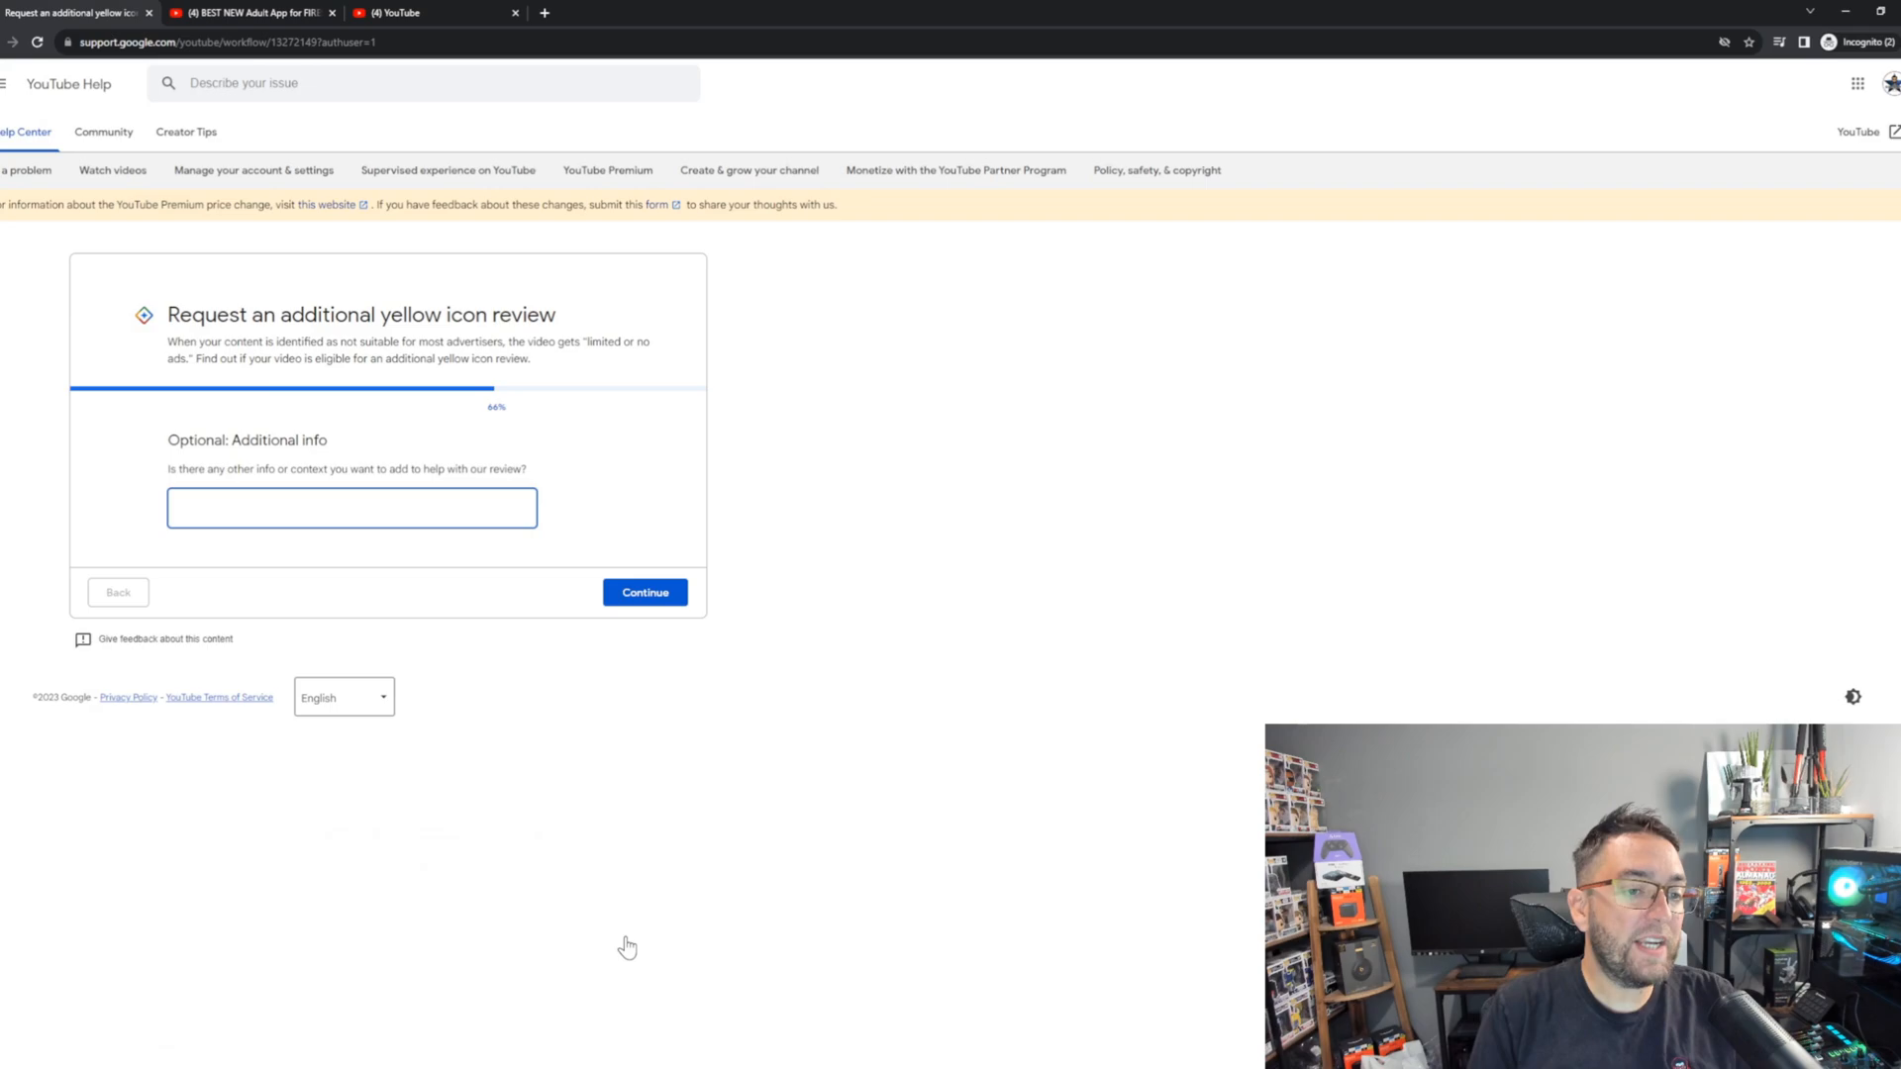
# Add context in the Additional info box and submit the review request.
pyautogui.click(352, 507)
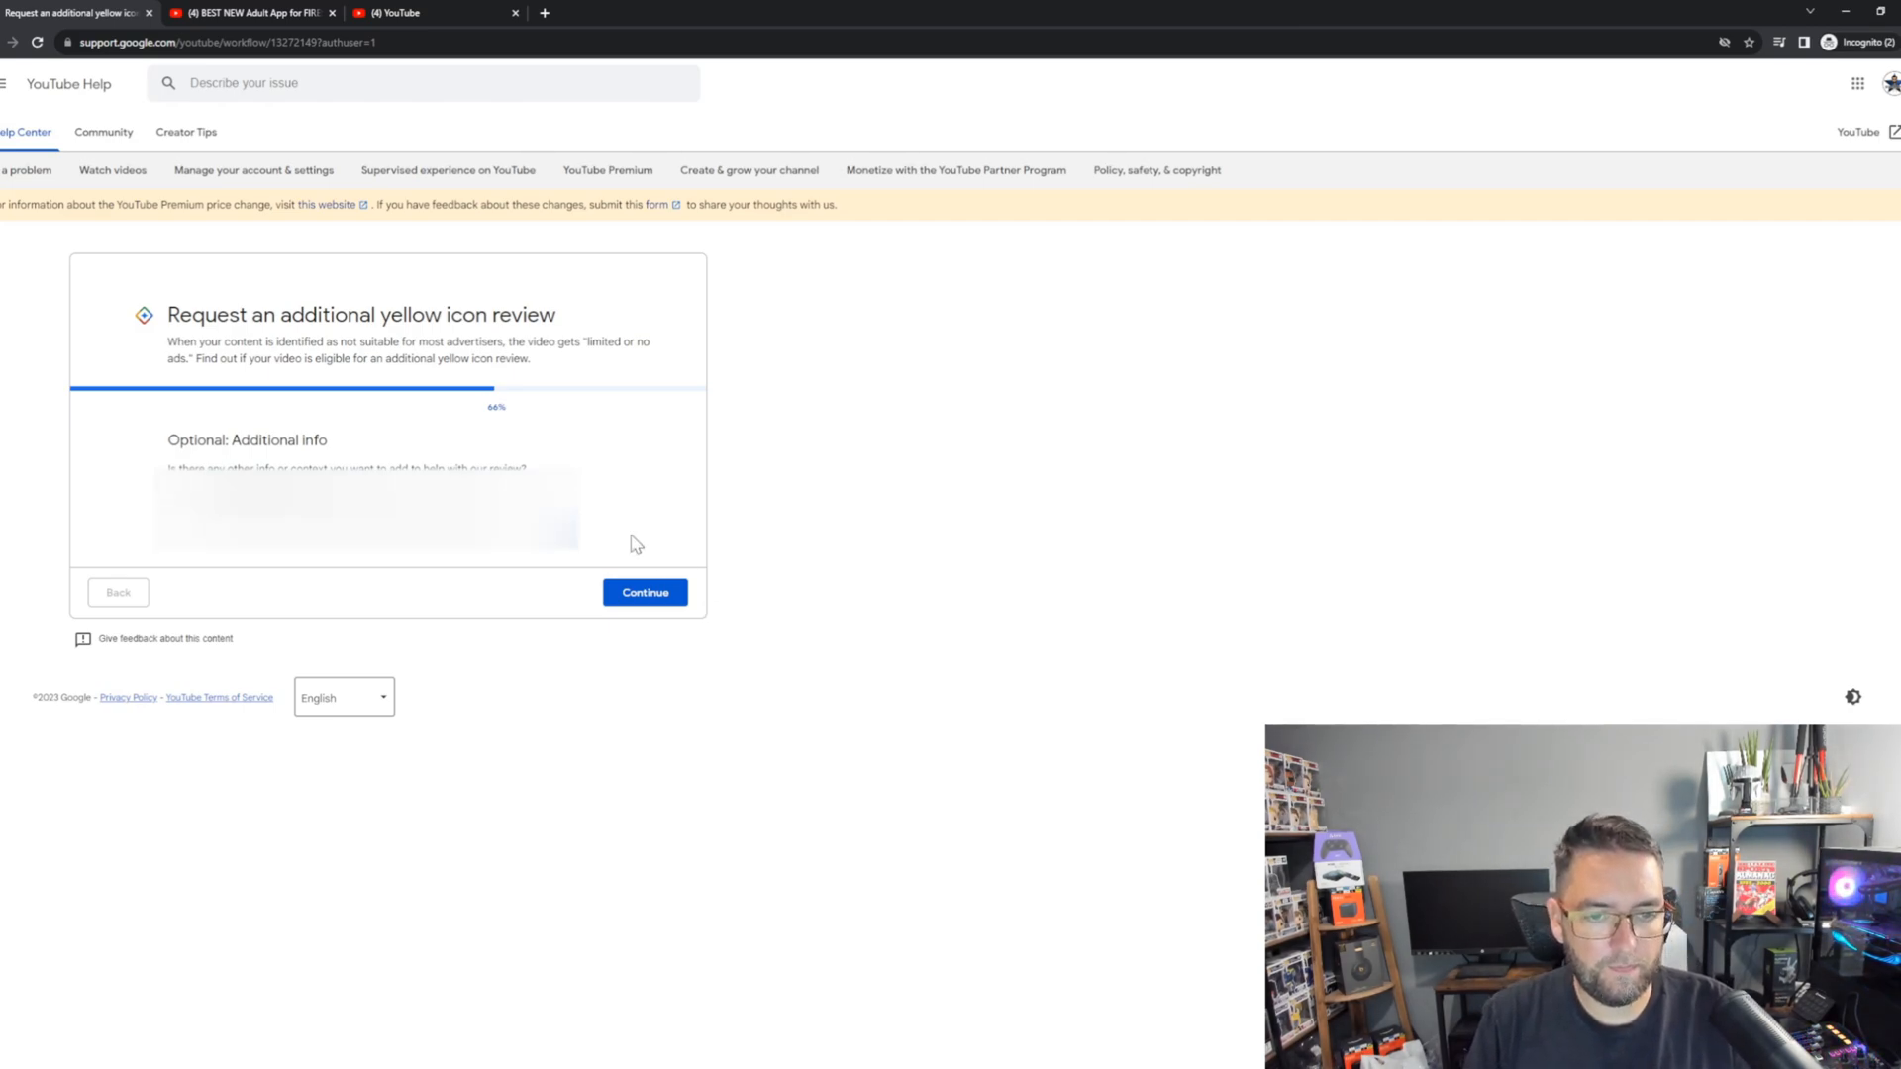
pyautogui.click(644, 592)
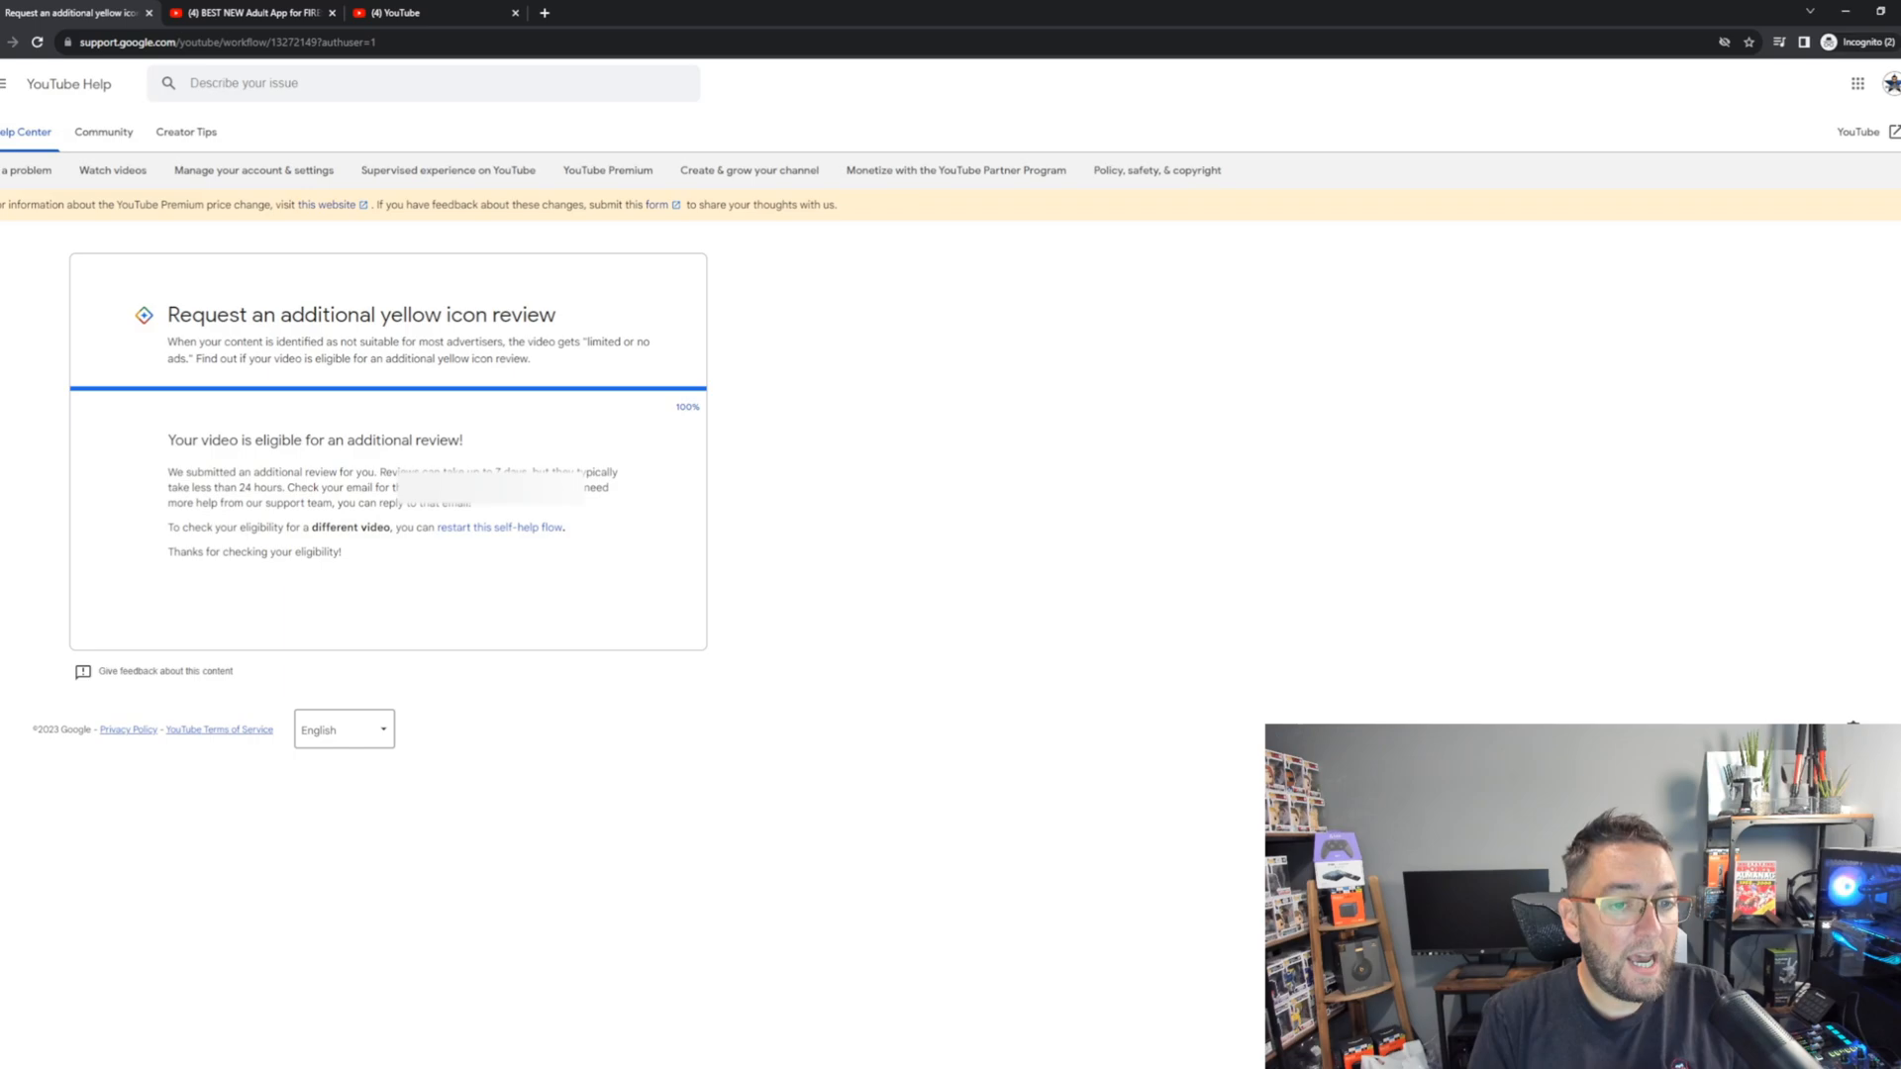
pyautogui.moveTo(520, 575)
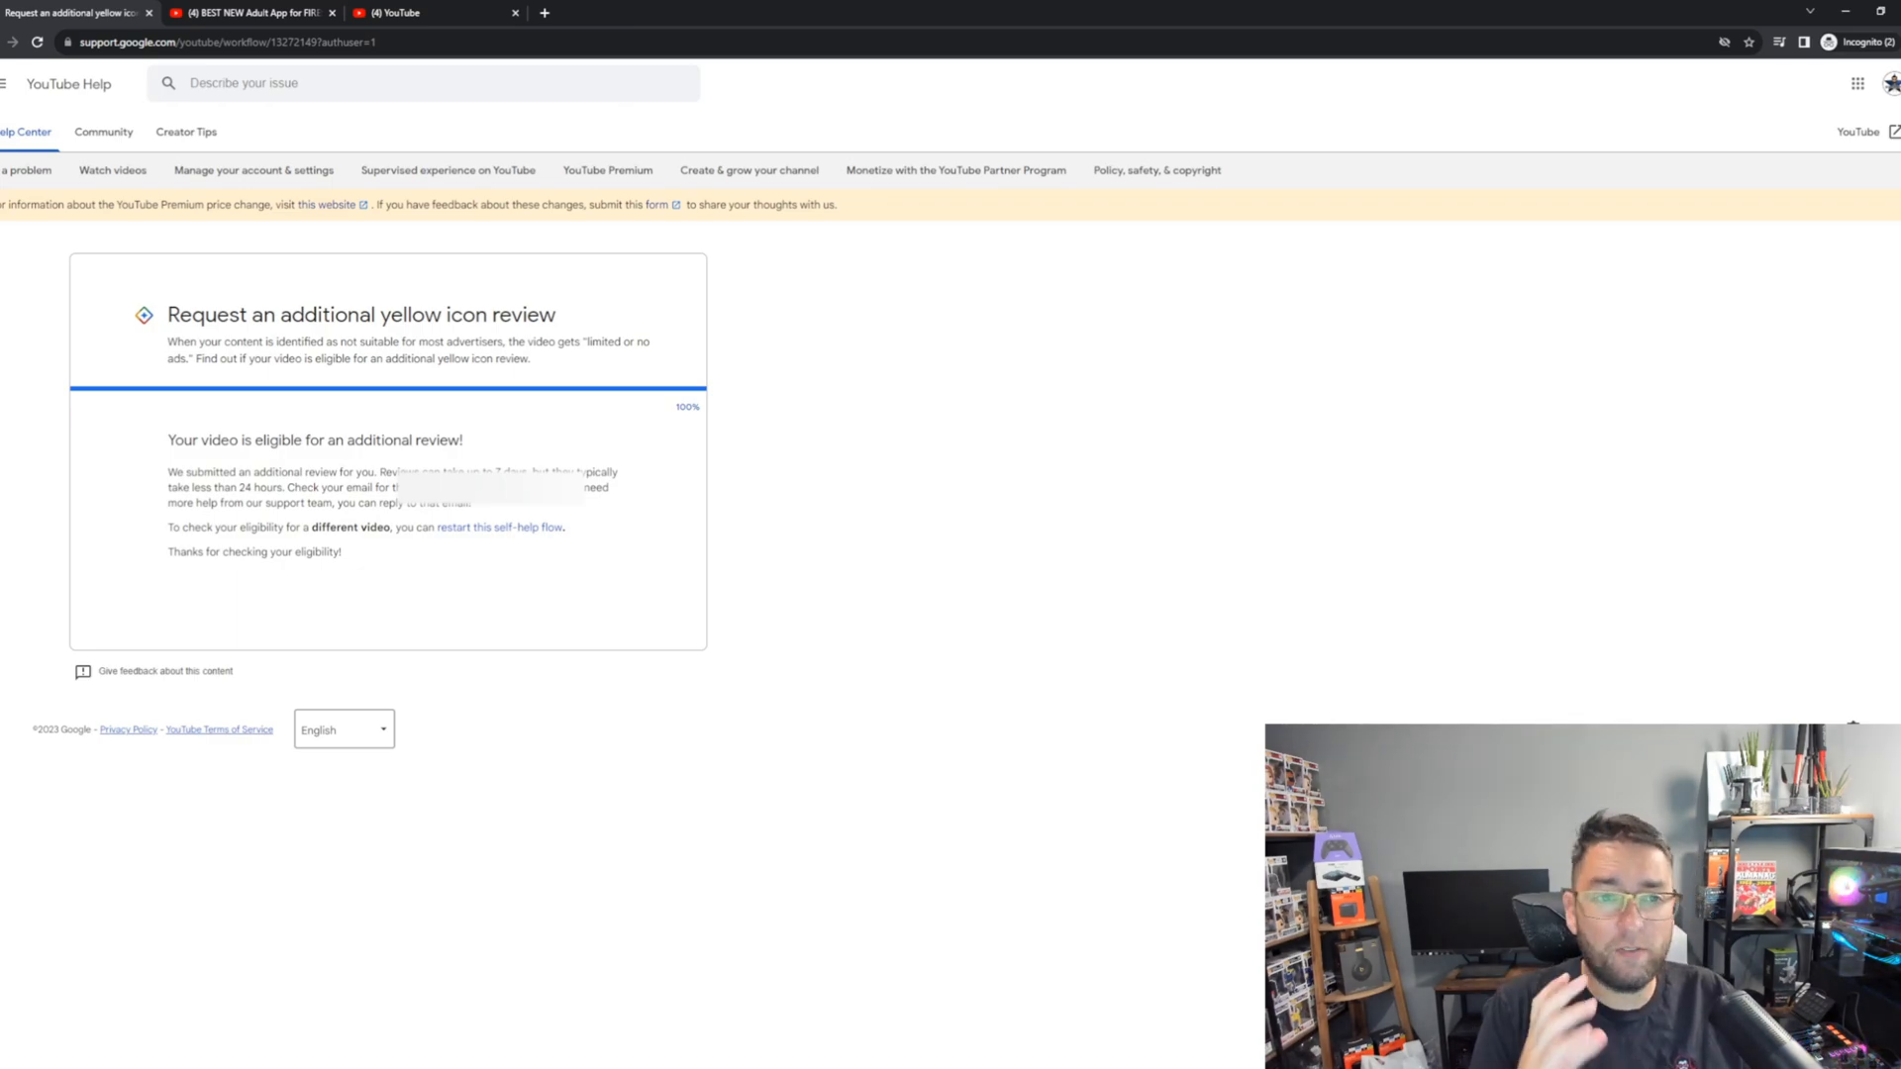
# Switch from the eligibility confirmation to the Doc Squiffy channel page on YouTube.
pyautogui.click(400, 12)
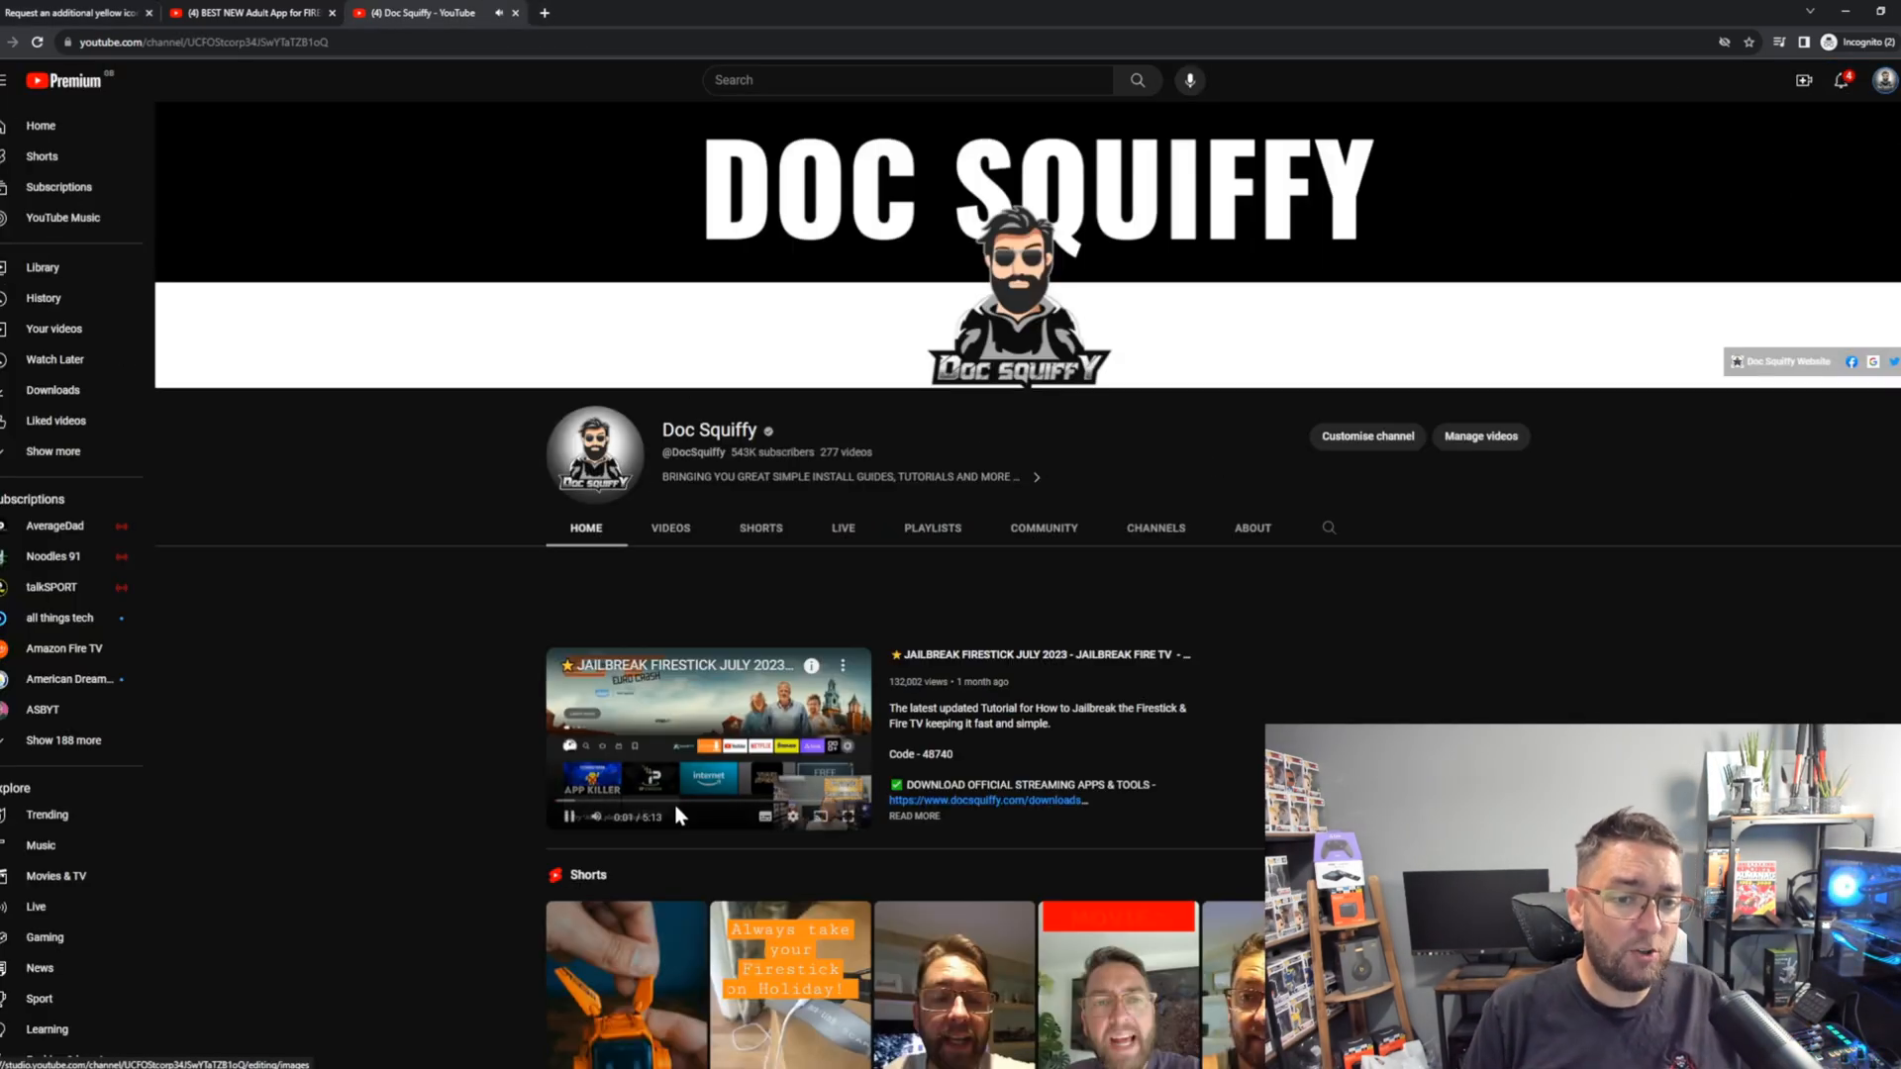
# Show the Doc Squiffy channel's Videos section.
pyautogui.click(669, 527)
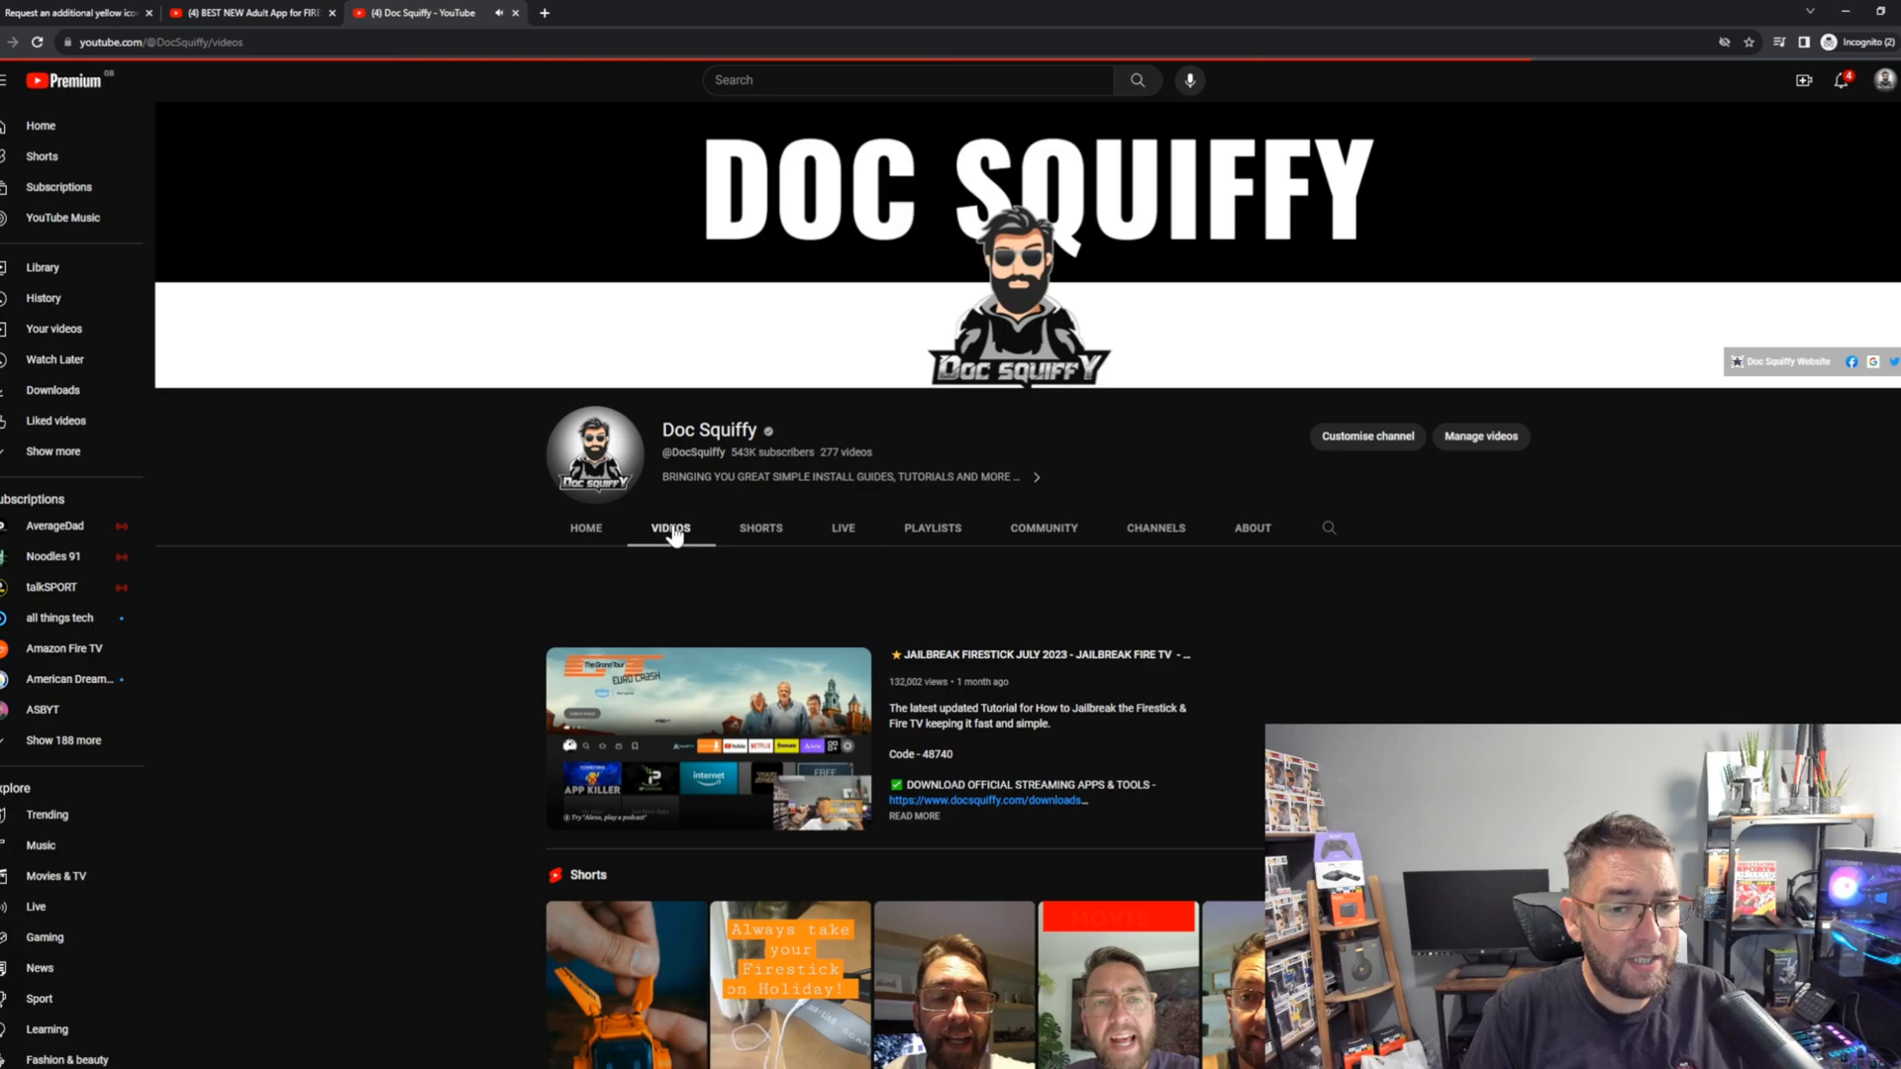